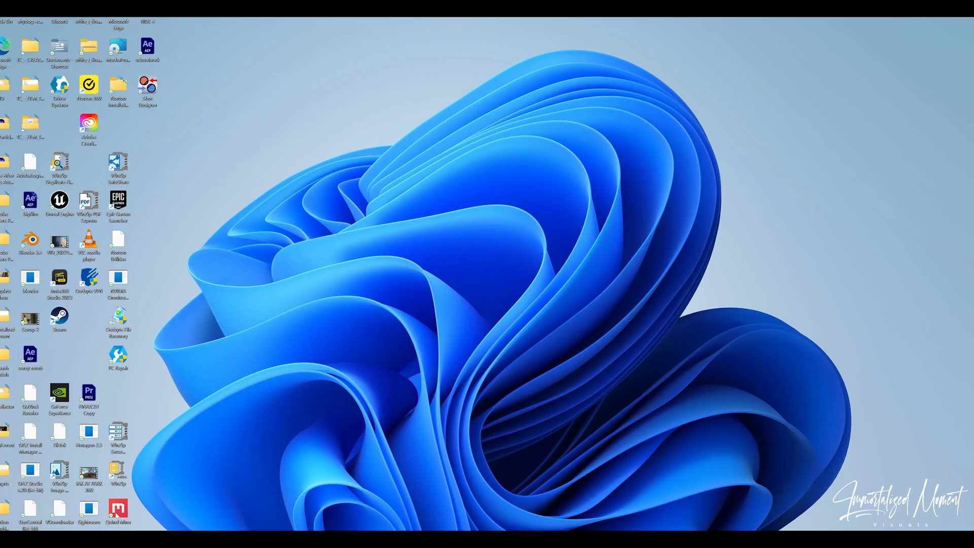
Launch Quixel Mixer and create a new untitled mix at 4096 px.
{"action": "double_click", "coordinate": [117, 509]}
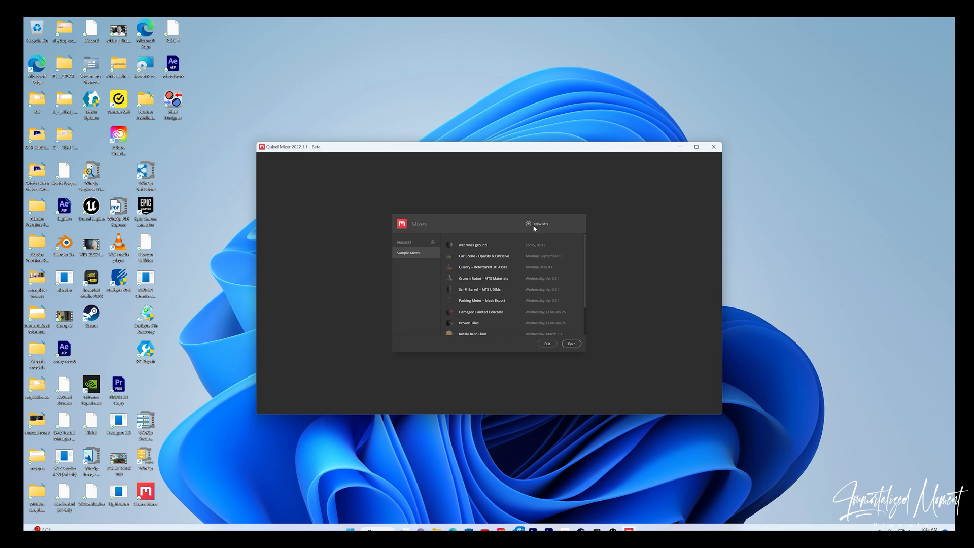
{"action": "left_click", "coordinate": [529, 224]}
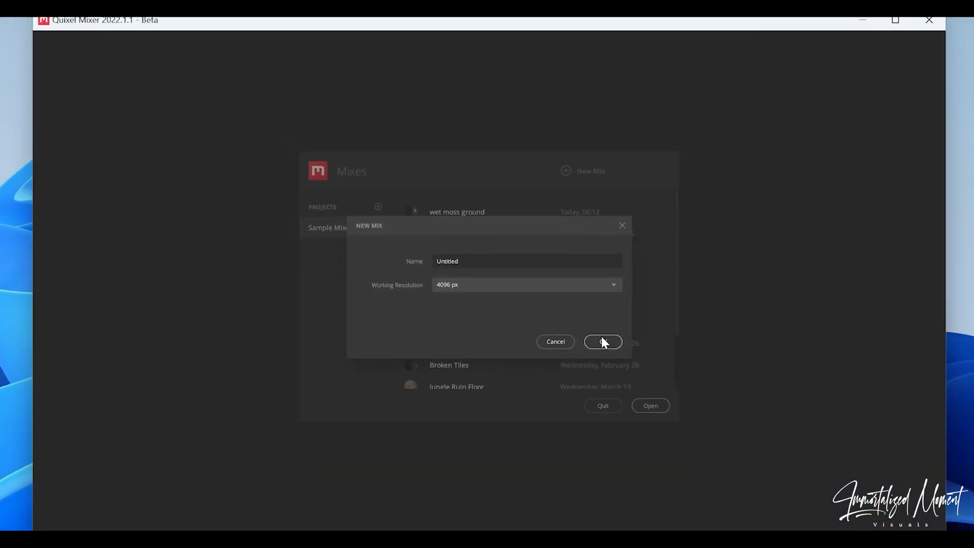
{"action": "left_click", "coordinate": [602, 341]}
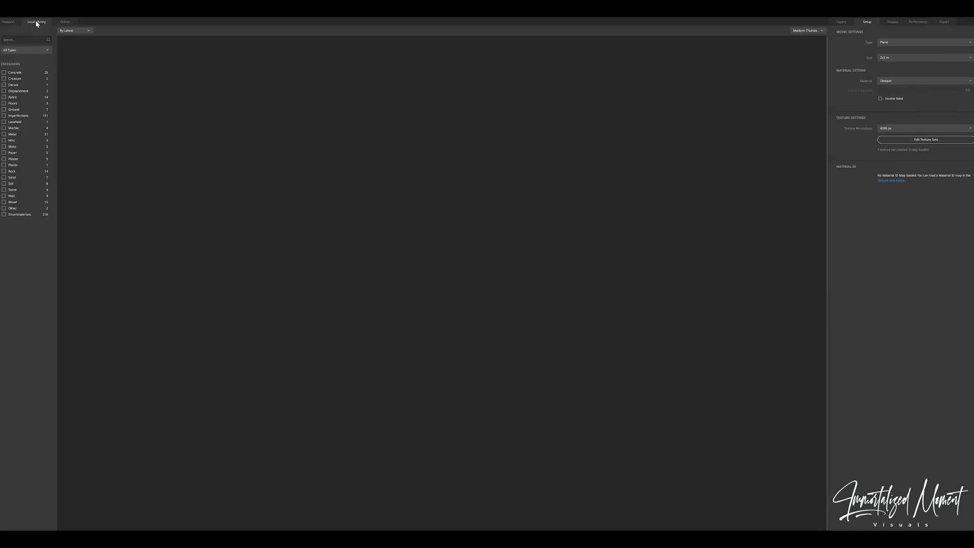
Filter the Local Library to Rock and apply the Icelandic rock material to the plane.
{"action": "left_click", "coordinate": [38, 22]}
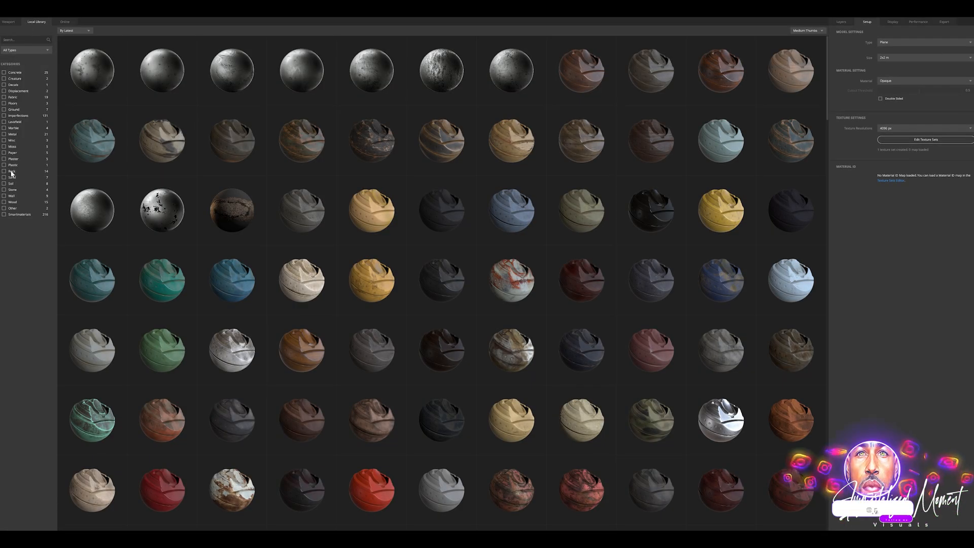
{"action": "left_click", "coordinate": [6, 170]}
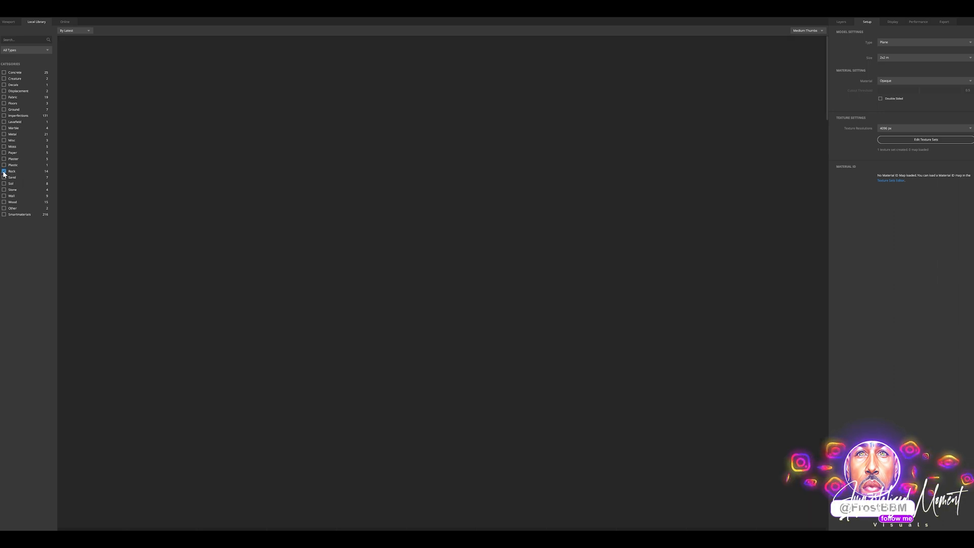
{"action": "left_click", "coordinate": [7, 171]}
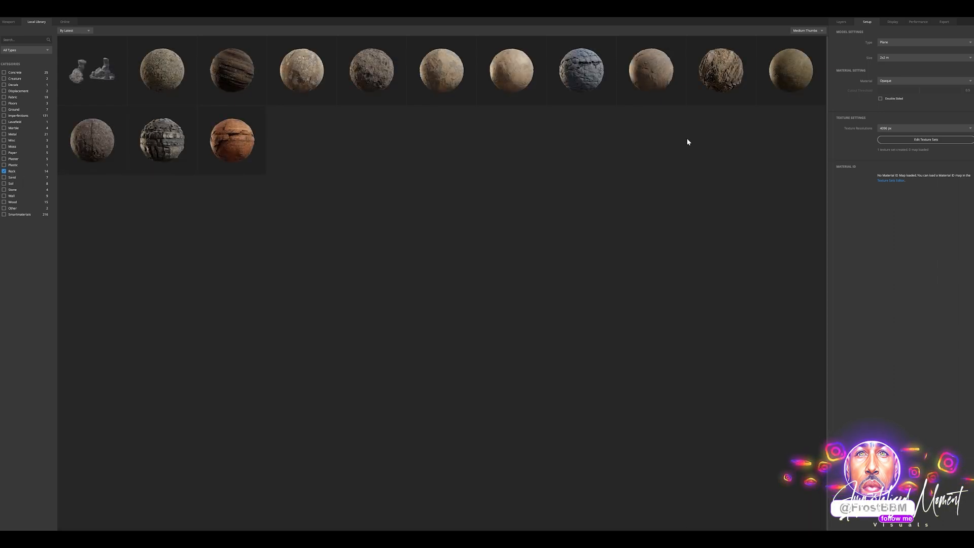
{"action": "mouse_move", "coordinate": [580, 82]}
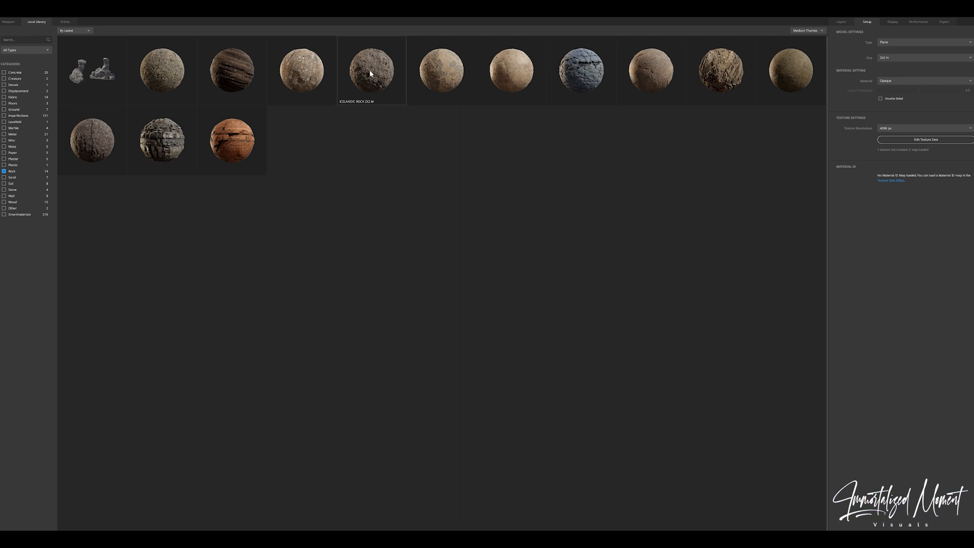
{"action": "left_click", "coordinate": [6, 20]}
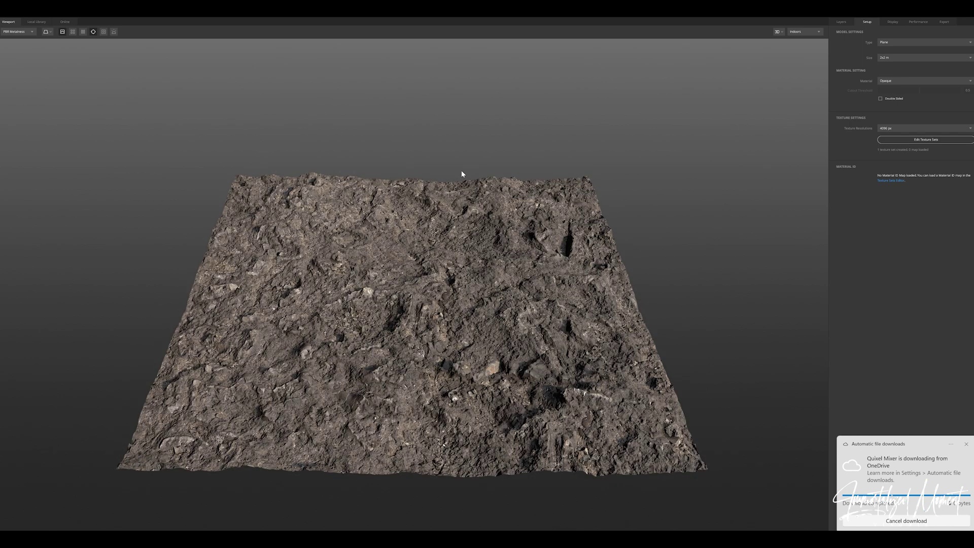
{"action": "left_click", "coordinate": [967, 444]}
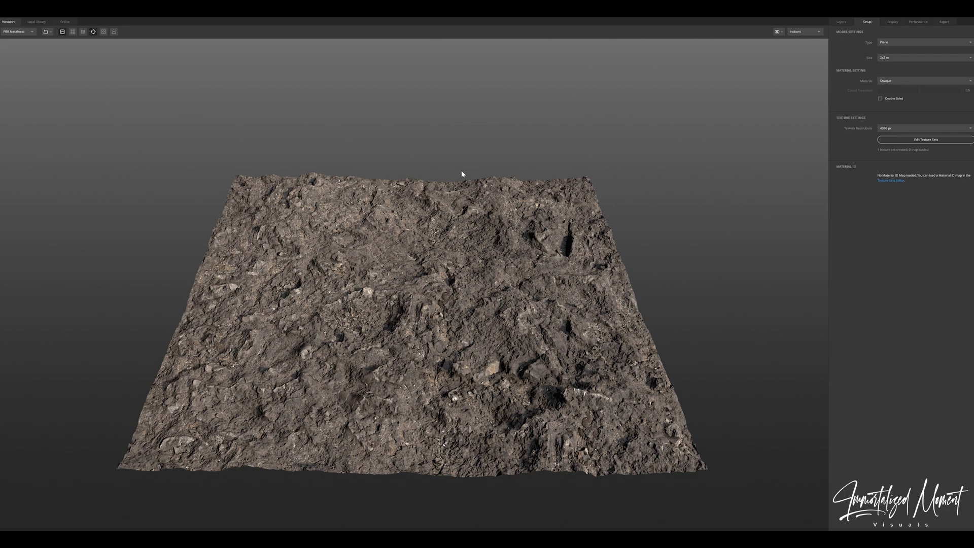
{"action": "mouse_move", "coordinate": [435, 235]}
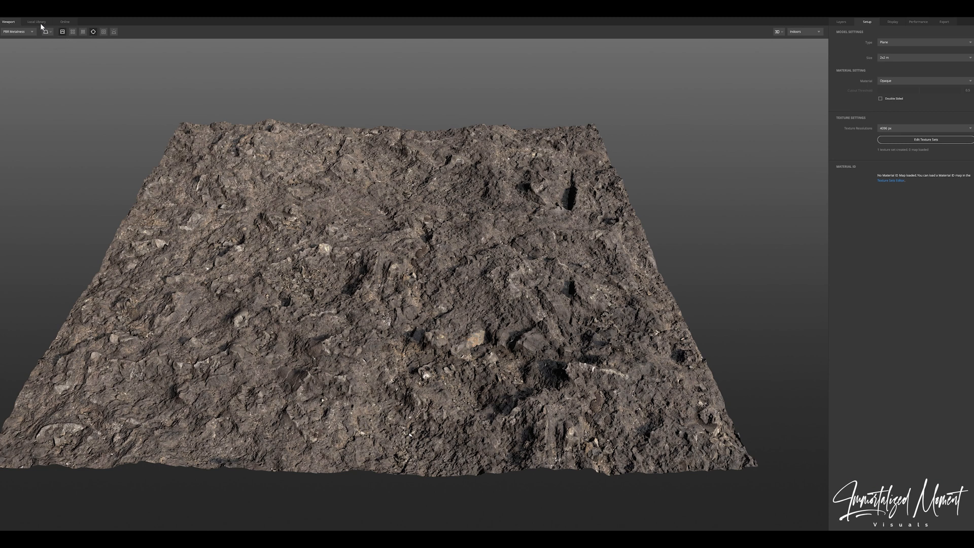
Return to the material library to pick a marble layer for the rock.
{"action": "left_click", "coordinate": [39, 22]}
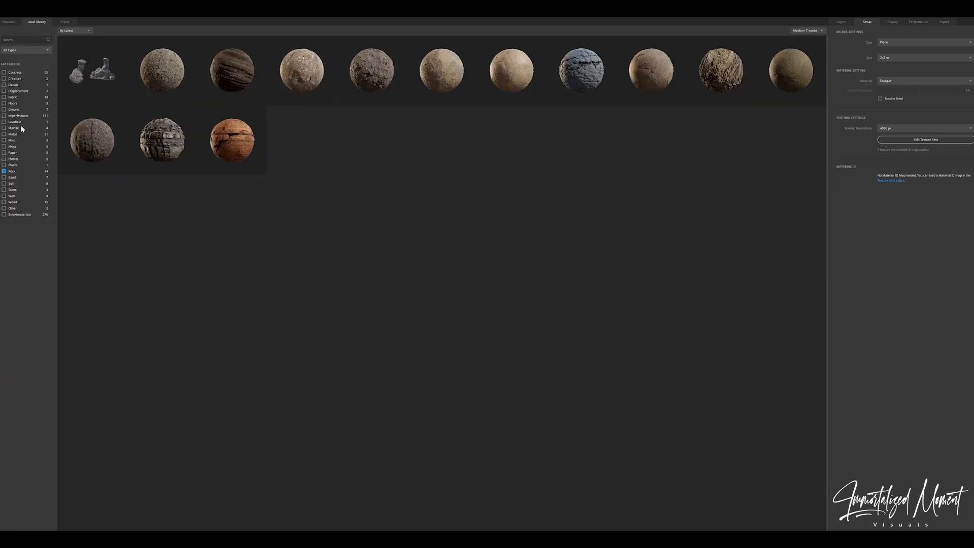
{"action": "mouse_move", "coordinate": [28, 130]}
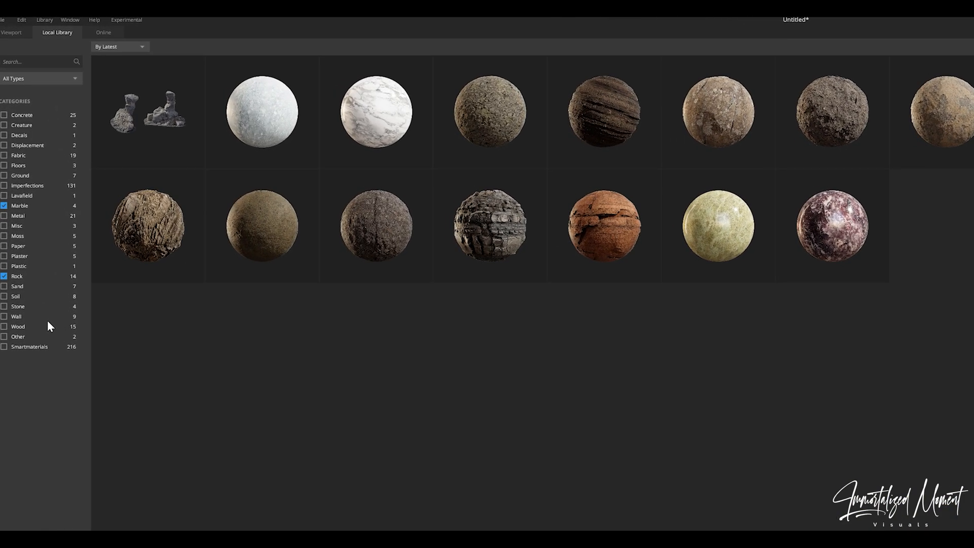
{"action": "mouse_move", "coordinate": [363, 120]}
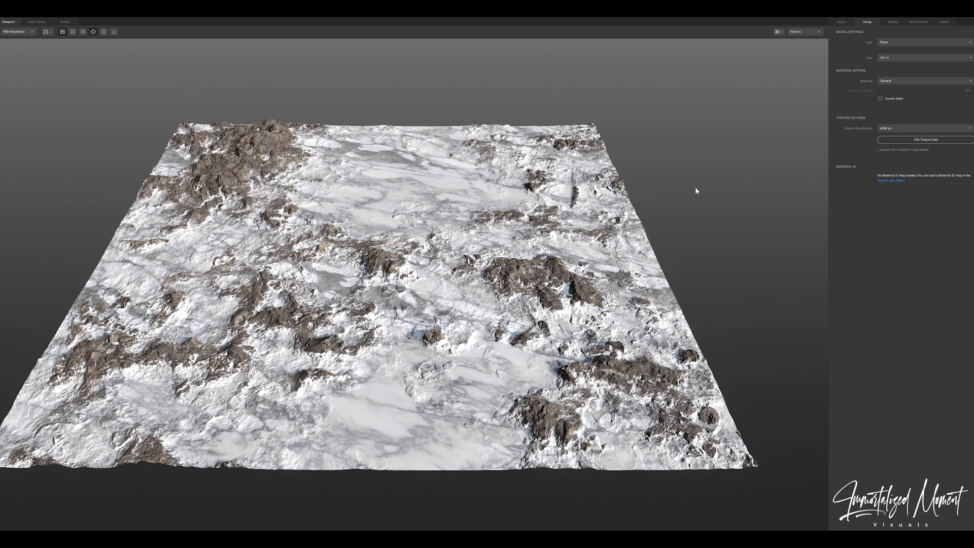
{"action": "mouse_move", "coordinate": [810, 153]}
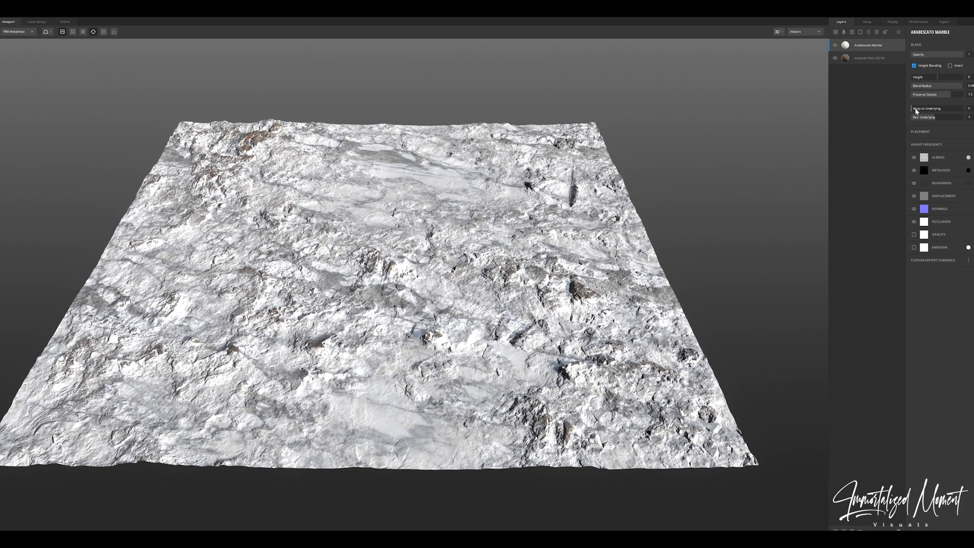
Raise Wrap to Underlying and tune Preserve Details and Blur Underlying so the marble follows the rock relief.
{"action": "left_click_drag", "start_coordinate": [926, 108], "coordinate": [951, 108]}
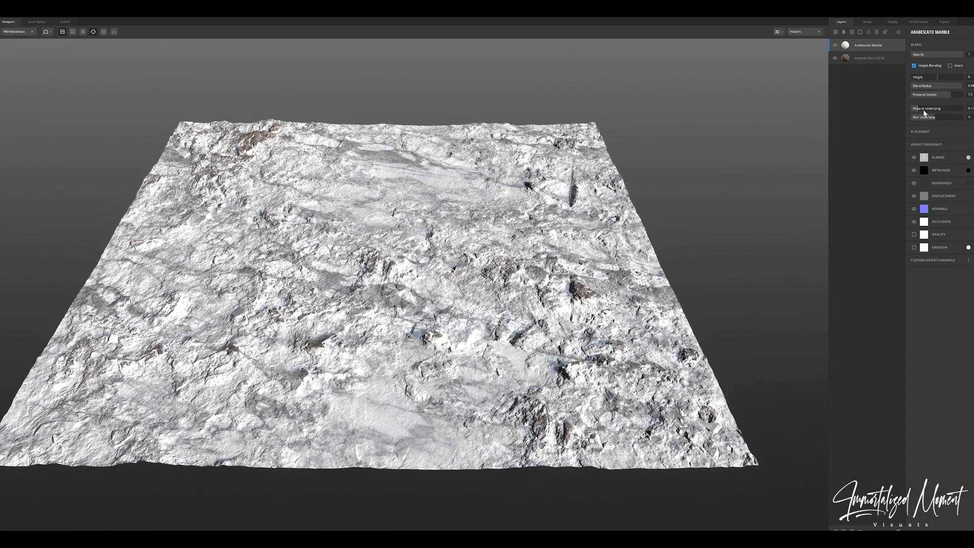
{"action": "left_click_drag", "start_coordinate": [957, 107], "coordinate": [969, 108]}
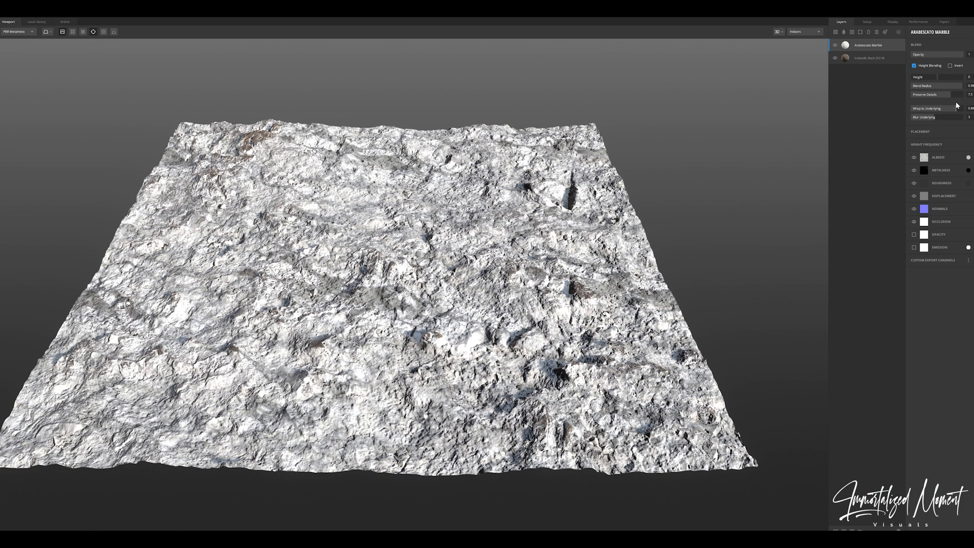
{"action": "left_click_drag", "start_coordinate": [938, 107], "coordinate": [925, 107]}
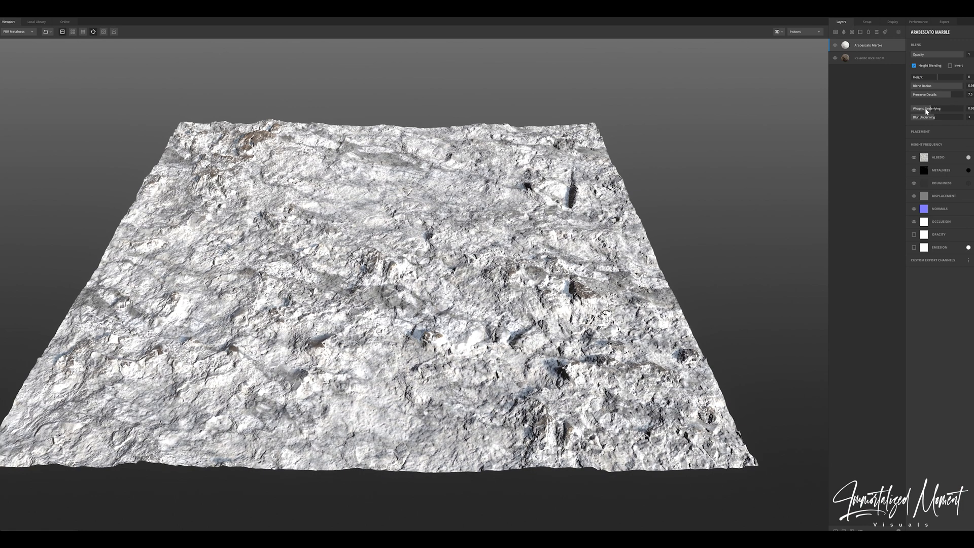
{"action": "left_click_drag", "start_coordinate": [932, 108], "coordinate": [942, 107]}
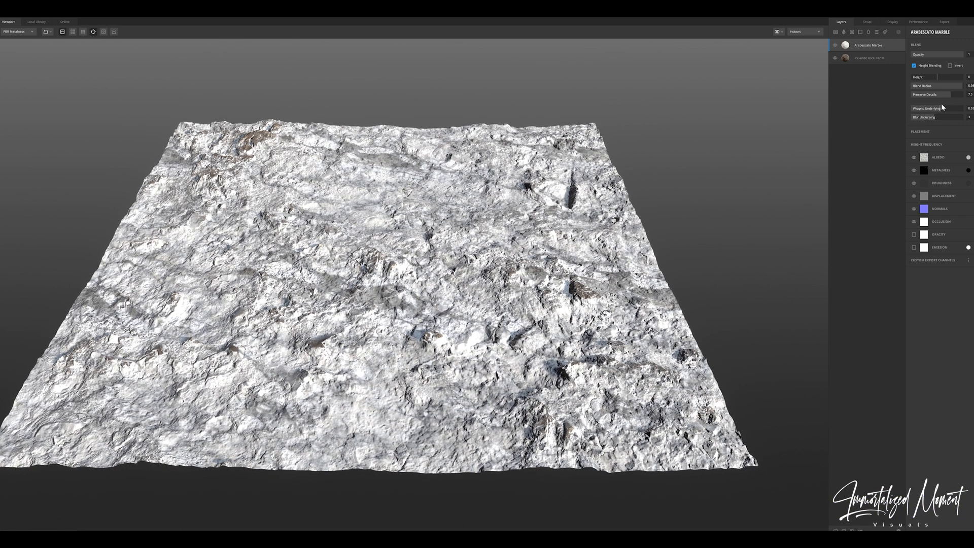
{"action": "left_click_drag", "start_coordinate": [926, 108], "coordinate": [938, 108]}
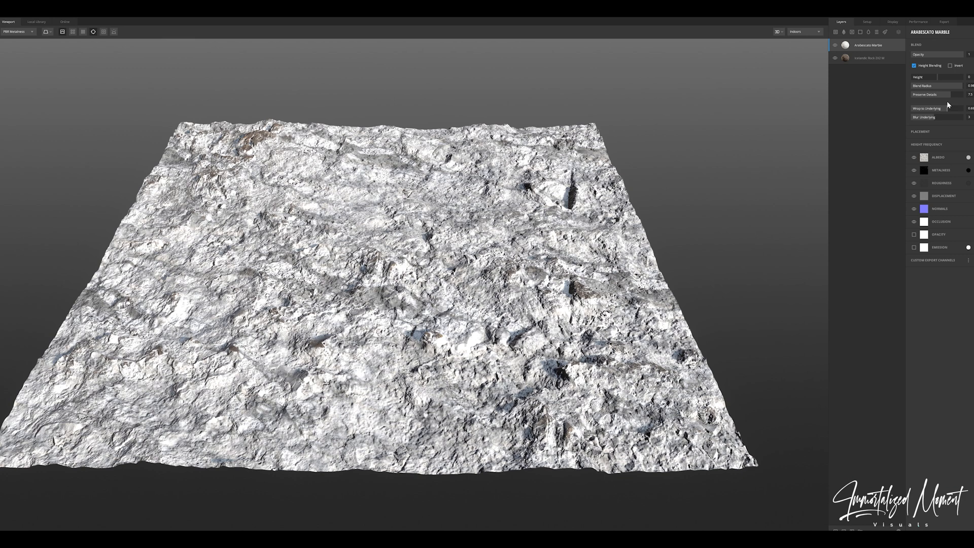
{"action": "mouse_move", "coordinate": [941, 119]}
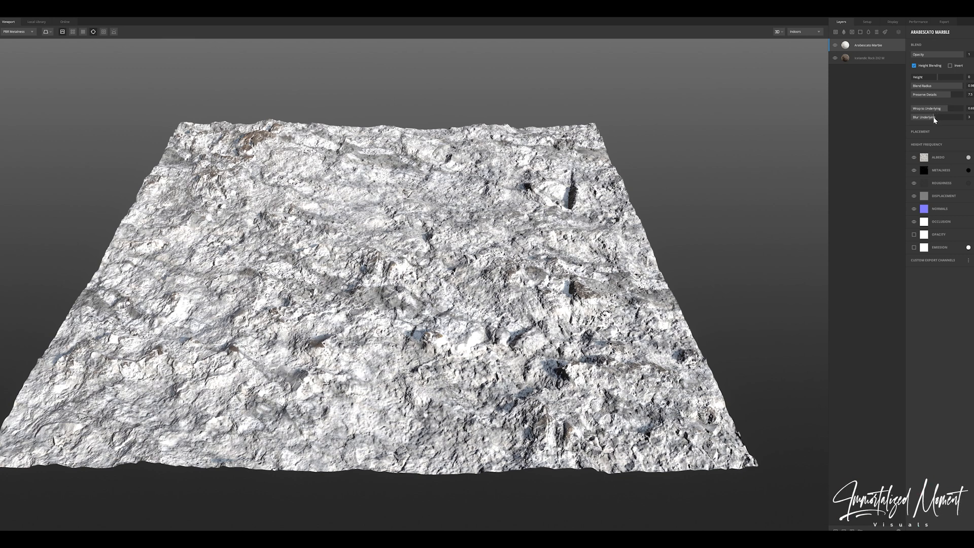
{"action": "left_click", "coordinate": [917, 131]}
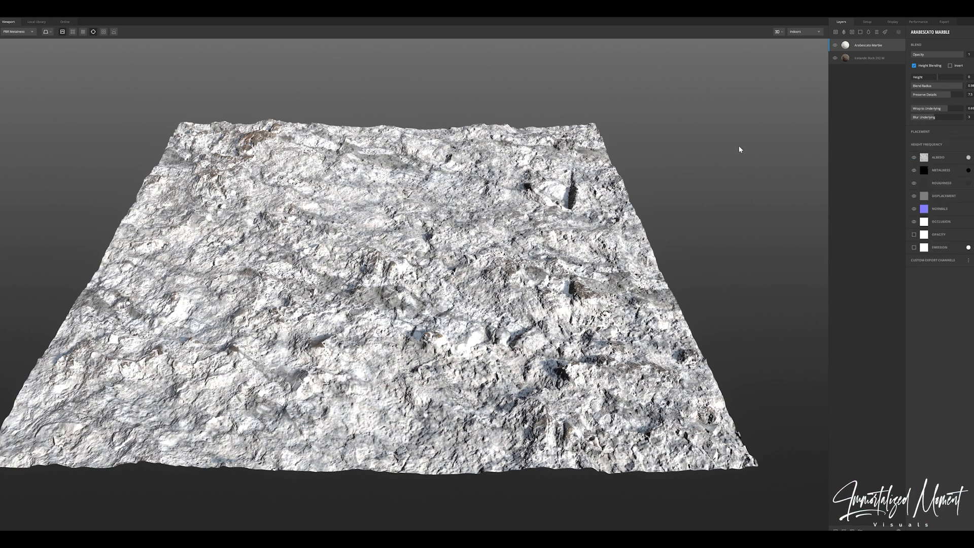
Add the Dusty Painted Iron smart material as a new top layer.
{"action": "left_click", "coordinate": [37, 21]}
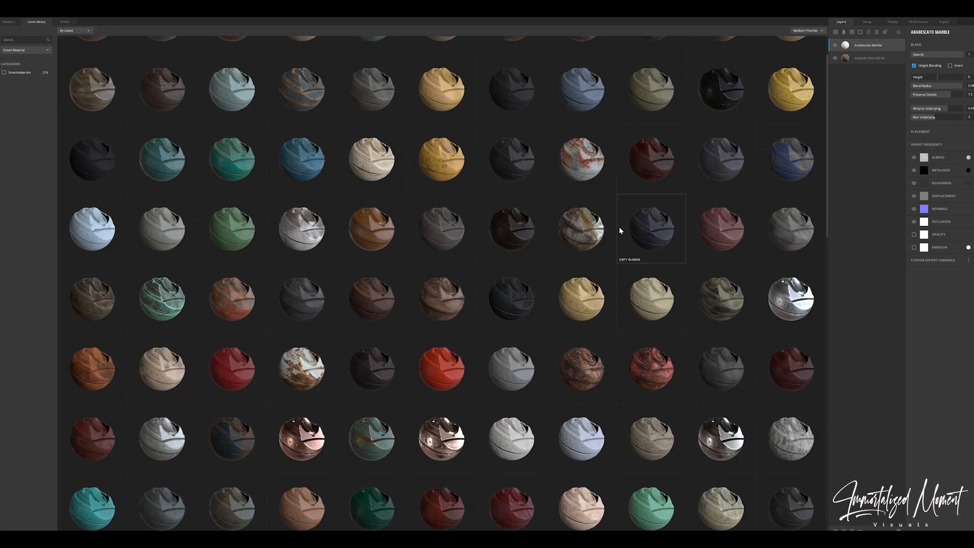
{"action": "scroll", "scroll_direction": "down", "scroll_amount": 3}
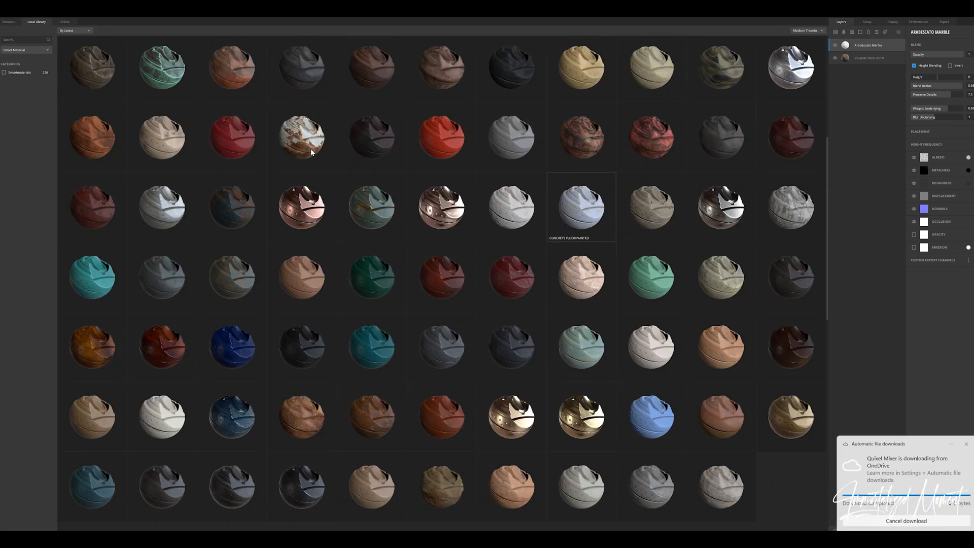
{"action": "scroll", "scroll_direction": "down", "scroll_amount": 3}
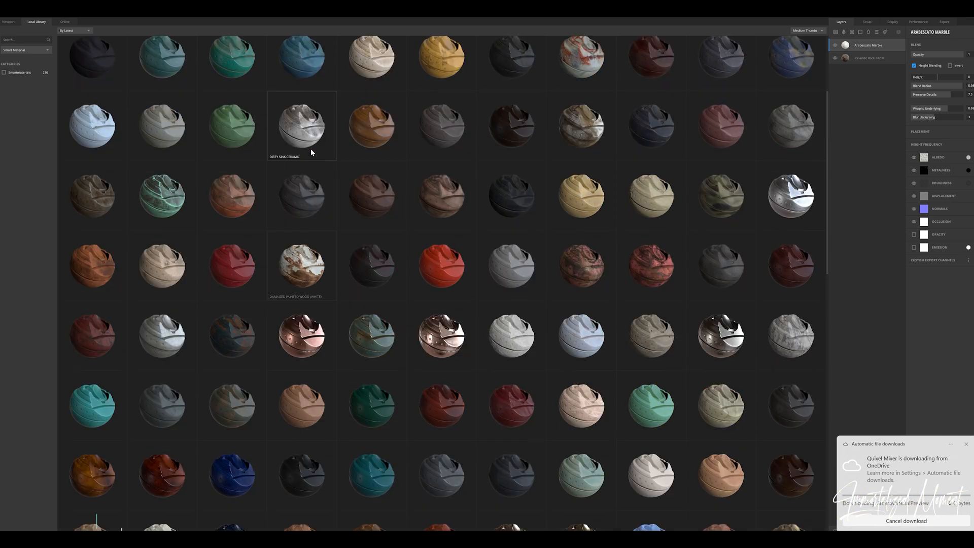
{"action": "scroll", "scroll_direction": "down", "scroll_amount": 3}
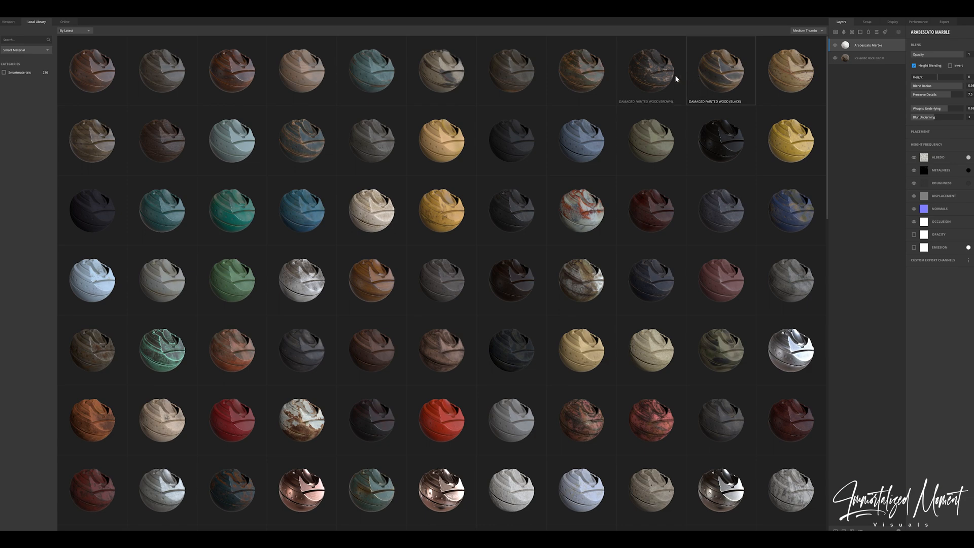
{"action": "mouse_move", "coordinate": [585, 209]}
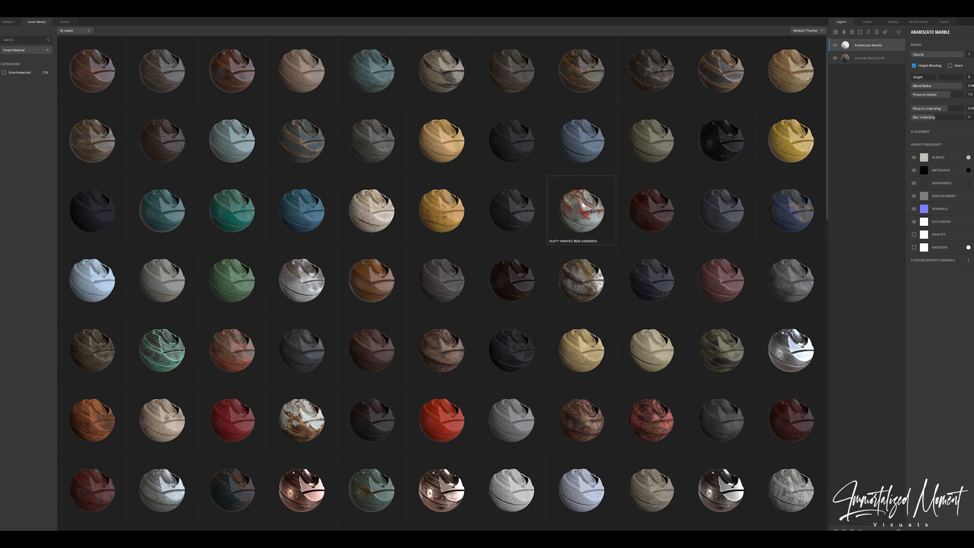
{"action": "double_click", "coordinate": [585, 209]}
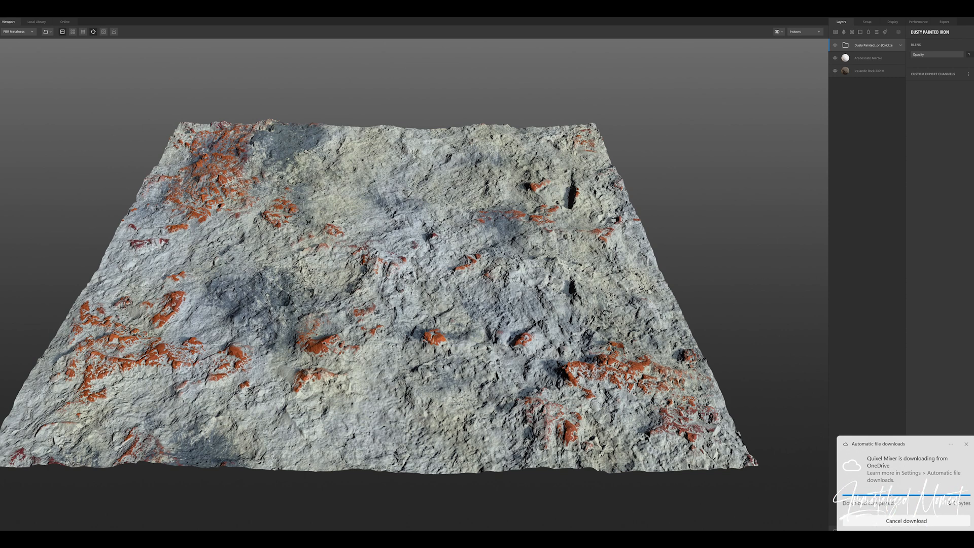
Recolour the liquid layer's puddles to a dark near-black tone and apply it.
{"action": "left_click", "coordinate": [966, 445]}
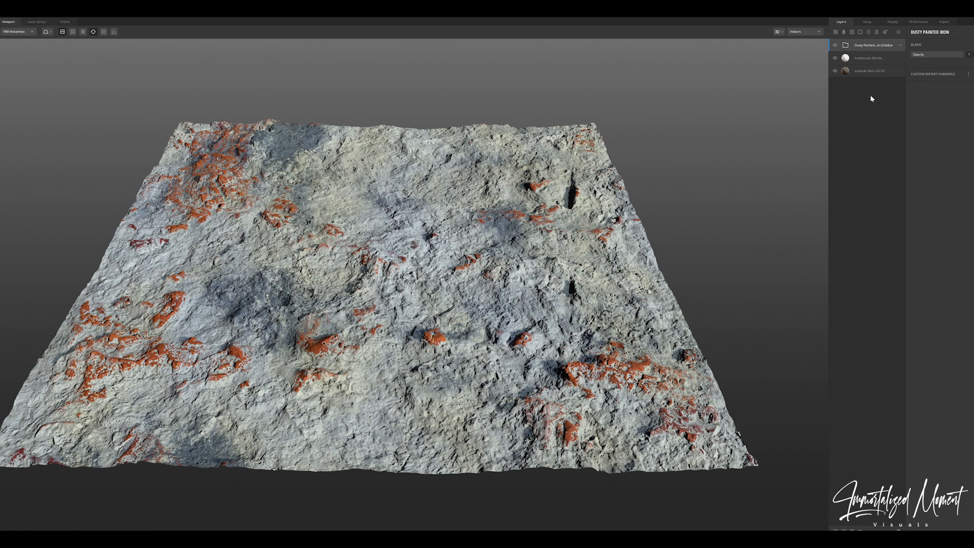
{"action": "mouse_move", "coordinate": [879, 32]}
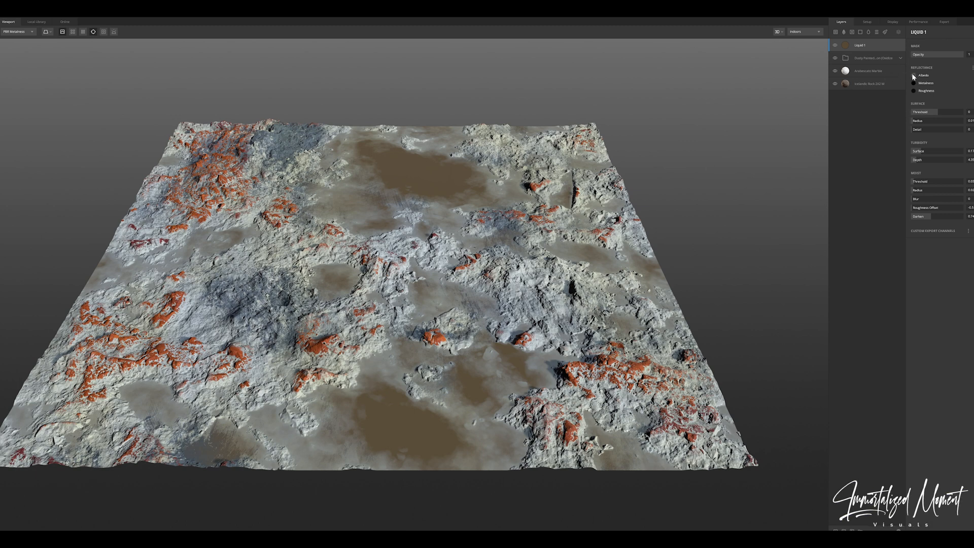
{"action": "left_click", "coordinate": [914, 75]}
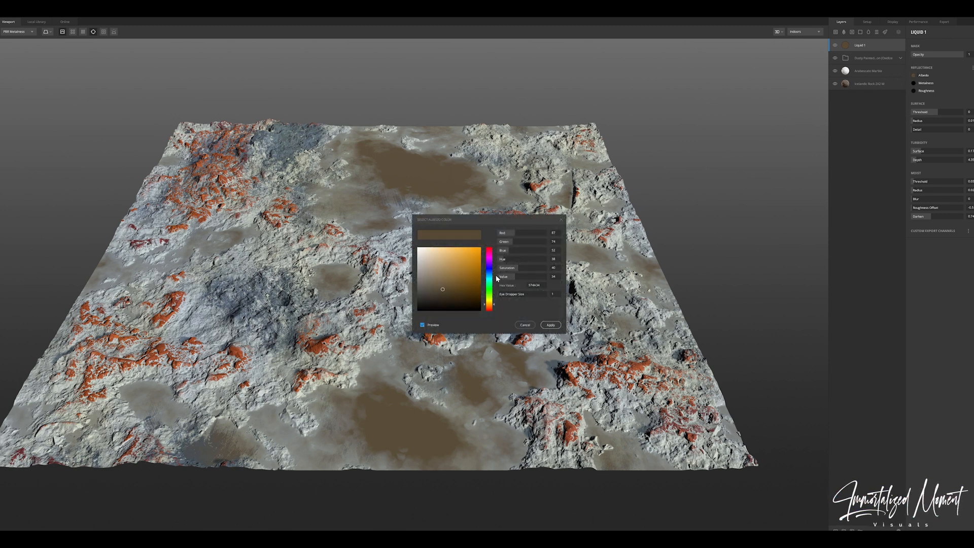
{"action": "left_click", "coordinate": [424, 283]}
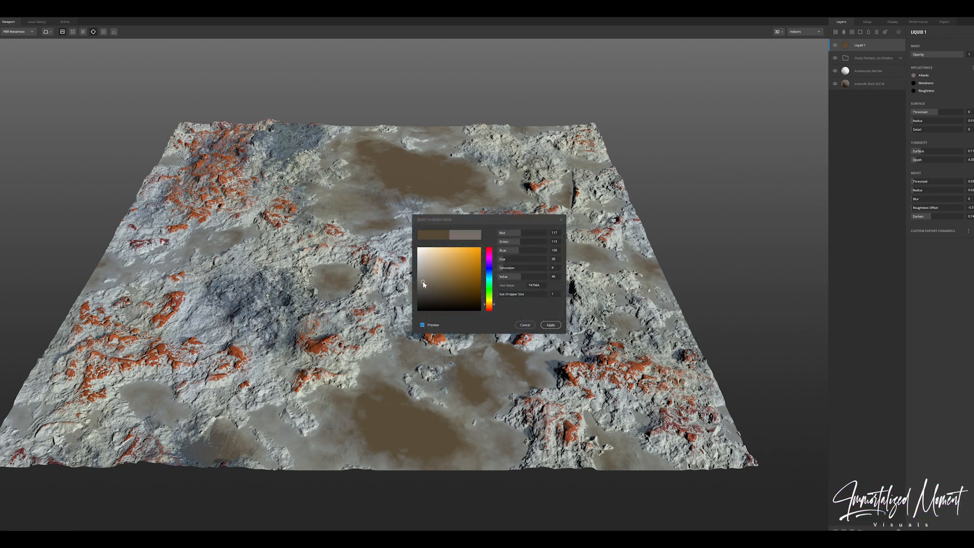
{"action": "left_click", "coordinate": [425, 286]}
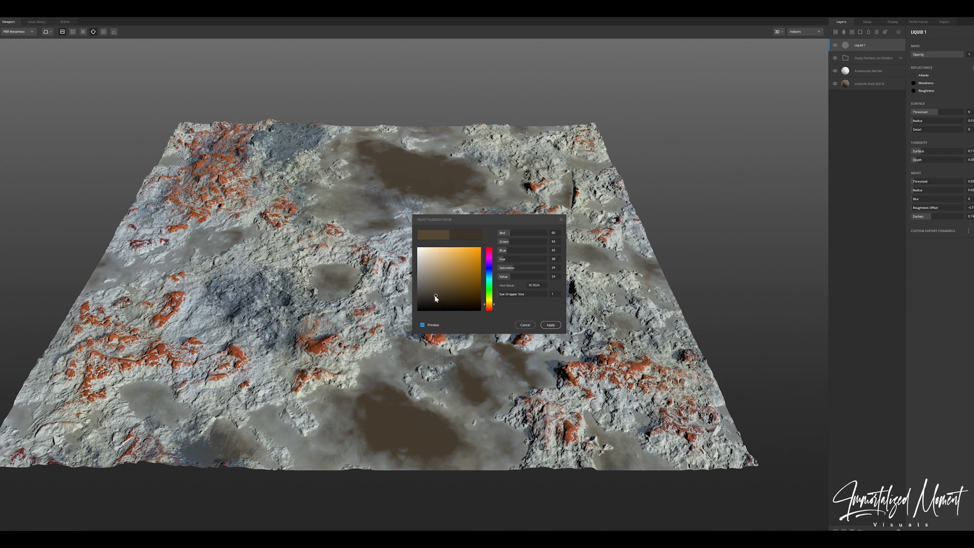
{"action": "left_click", "coordinate": [432, 299]}
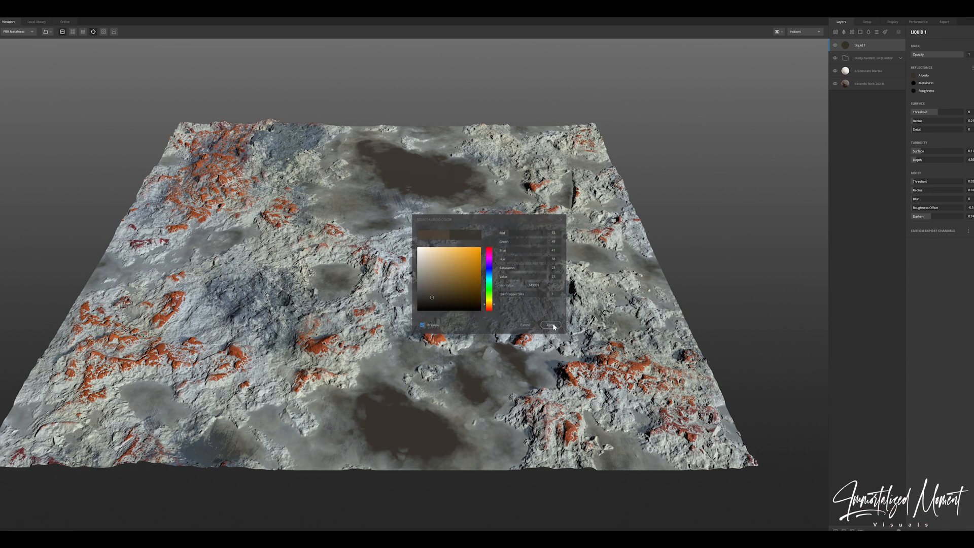
{"action": "left_click", "coordinate": [553, 325]}
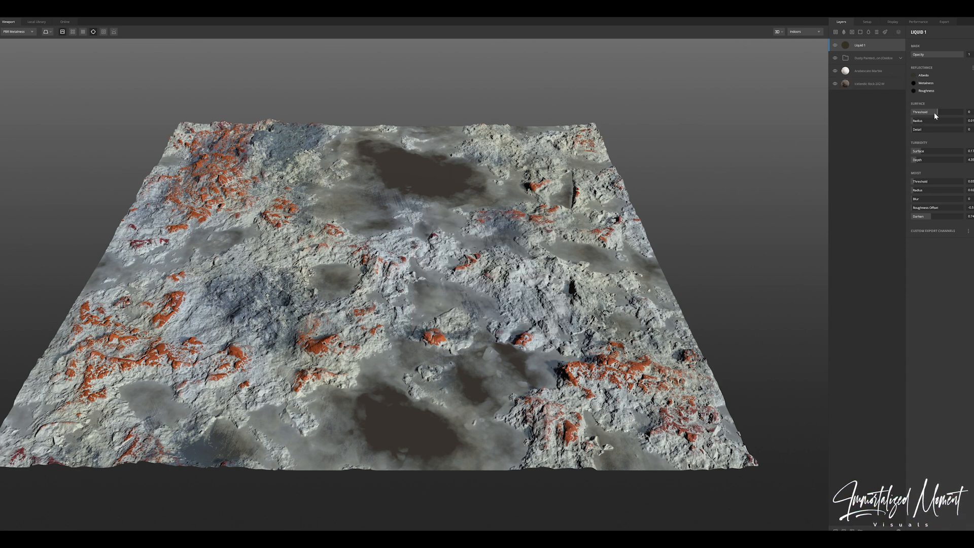
Adjust the liquid layer's Surface Threshold so the pools sit flat with sharp edges.
{"action": "left_click_drag", "start_coordinate": [922, 111], "coordinate": [945, 112]}
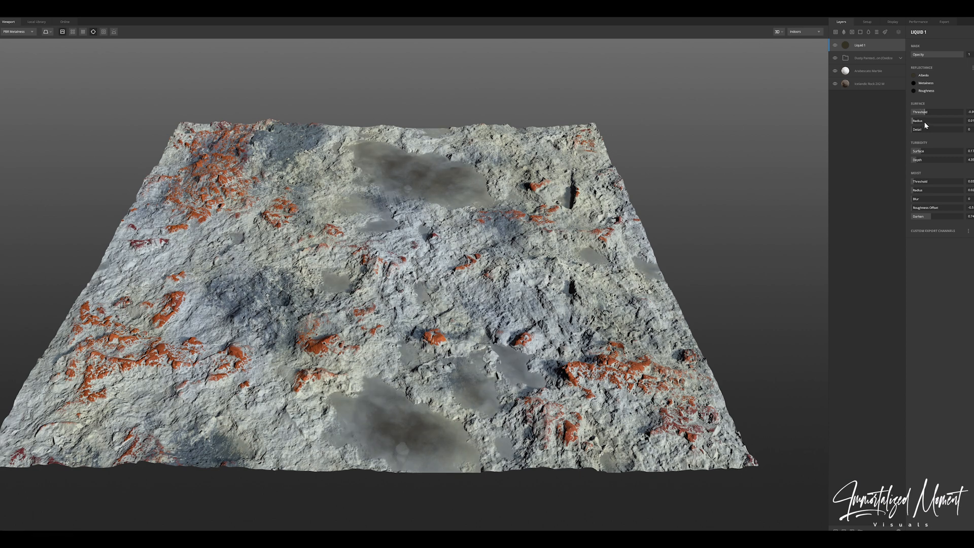
{"action": "mouse_move", "coordinate": [924, 128]}
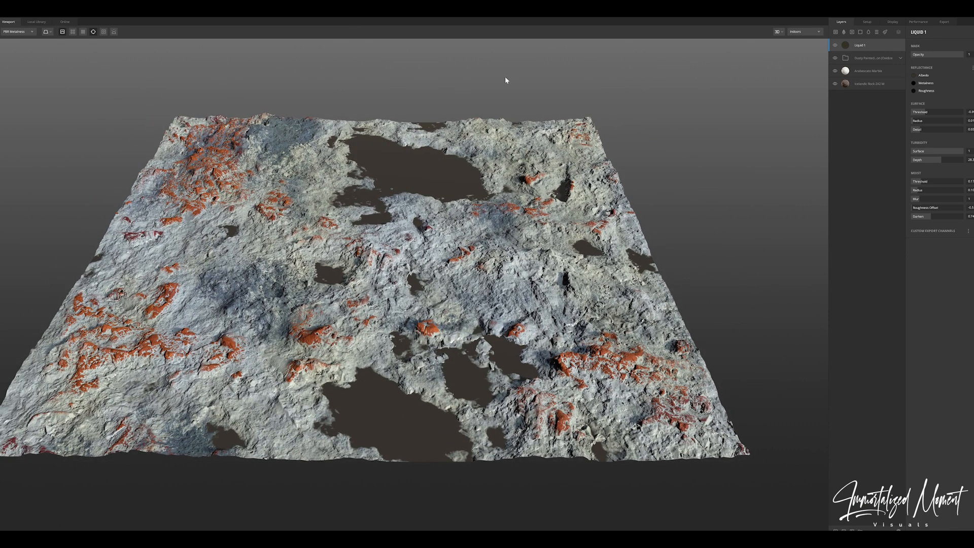
{"action": "mouse_move", "coordinate": [509, 85]}
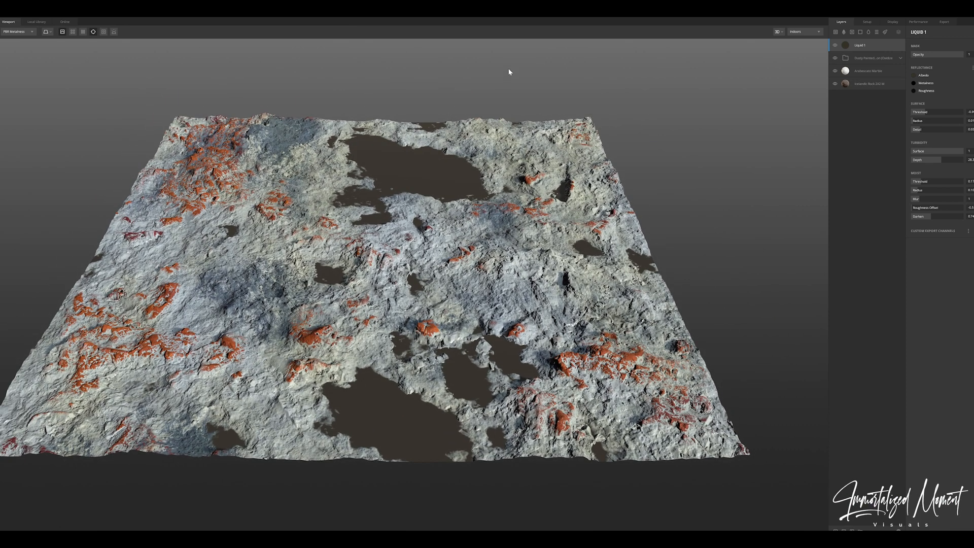
{"action": "left_click", "coordinate": [942, 21]}
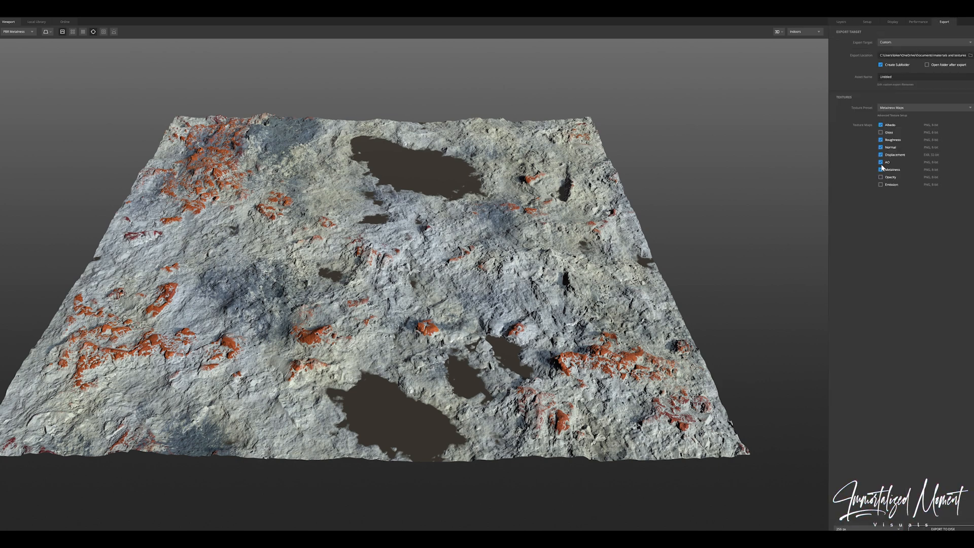
Set the map export options and start Export to Disk.
{"action": "left_click", "coordinate": [881, 168]}
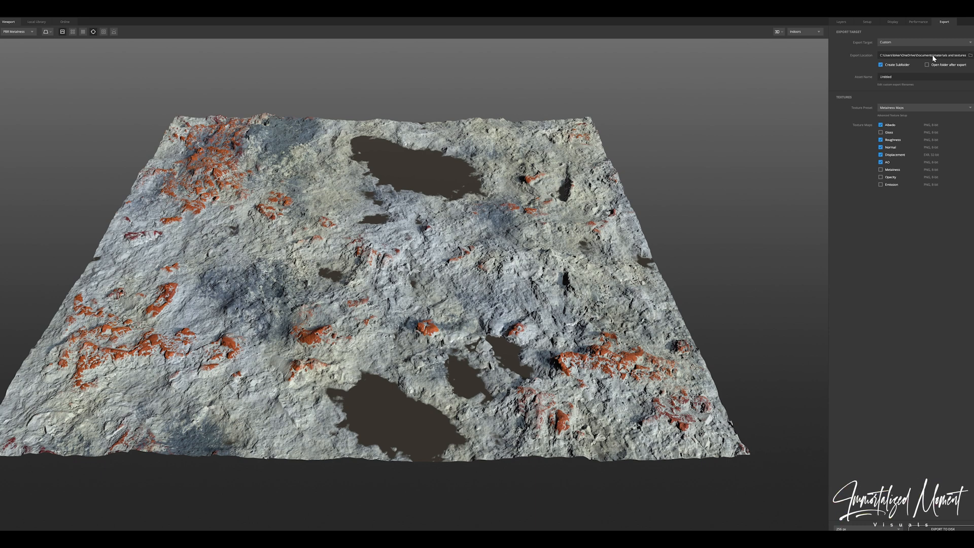
{"action": "mouse_move", "coordinate": [911, 270]}
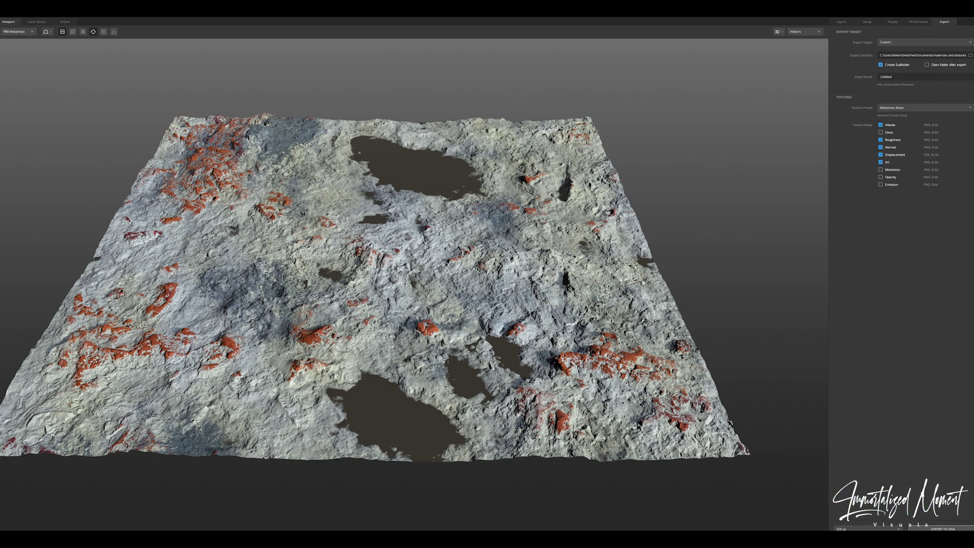
{"action": "left_click", "coordinate": [944, 530]}
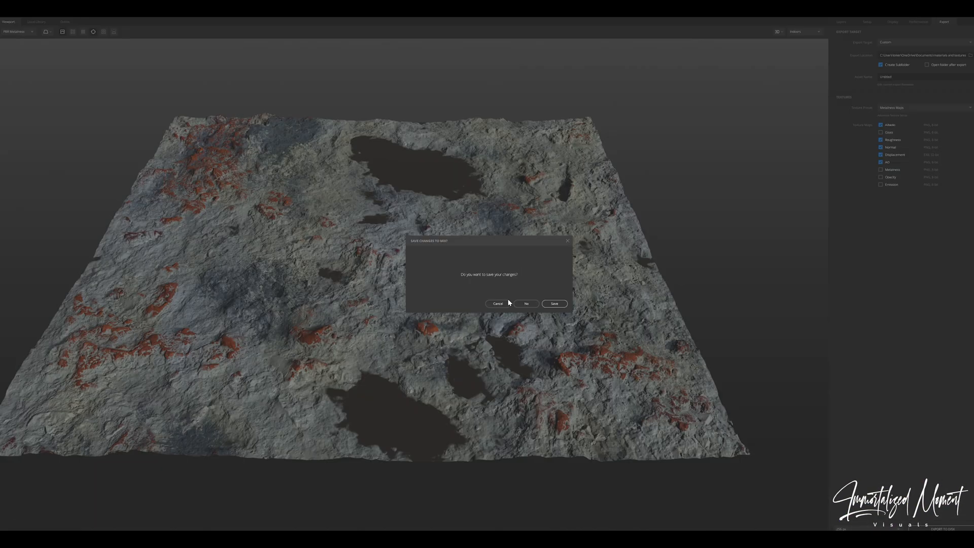
Save the mix as a new project named 'white' before exporting.
{"action": "left_click", "coordinate": [554, 303]}
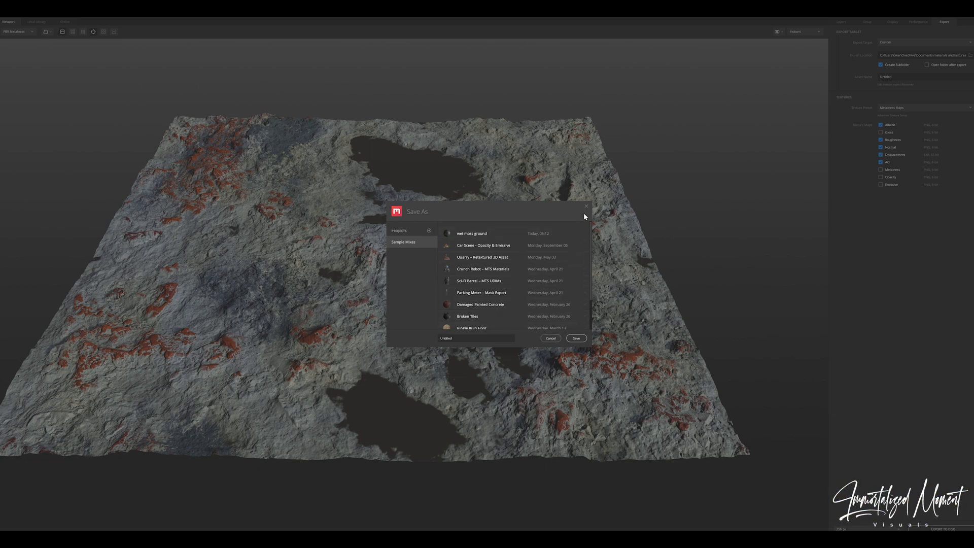
{"action": "mouse_move", "coordinate": [499, 324]}
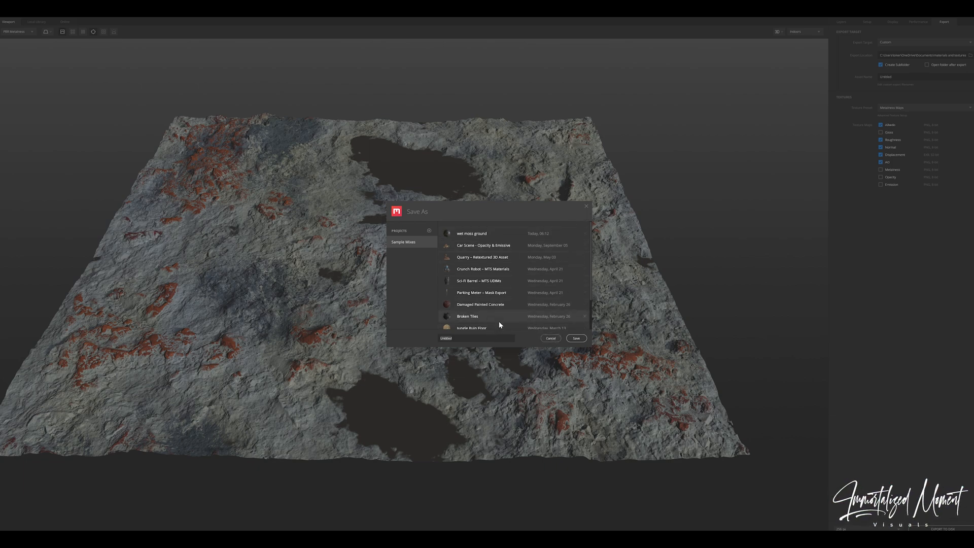
{"action": "type", "text": "whiteredrock"}
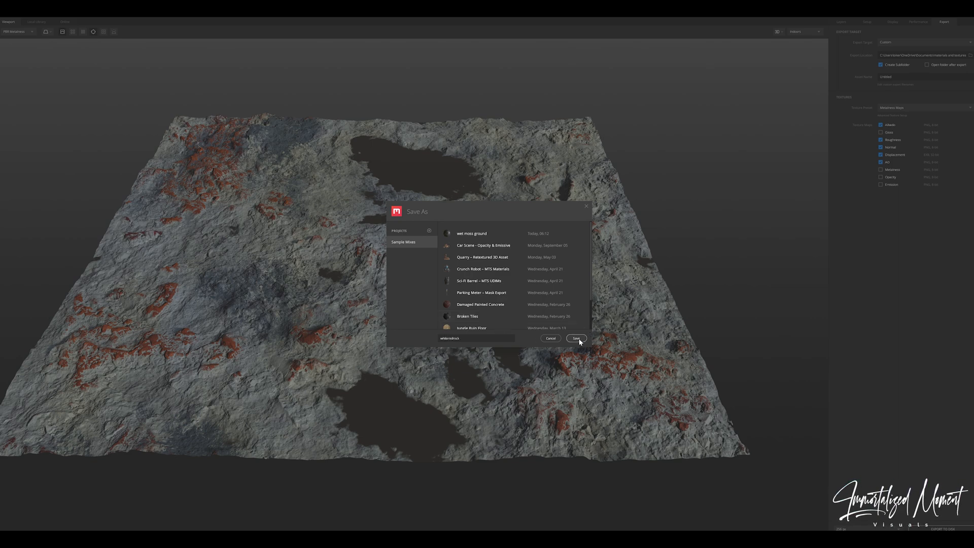
{"action": "left_click", "coordinate": [576, 339]}
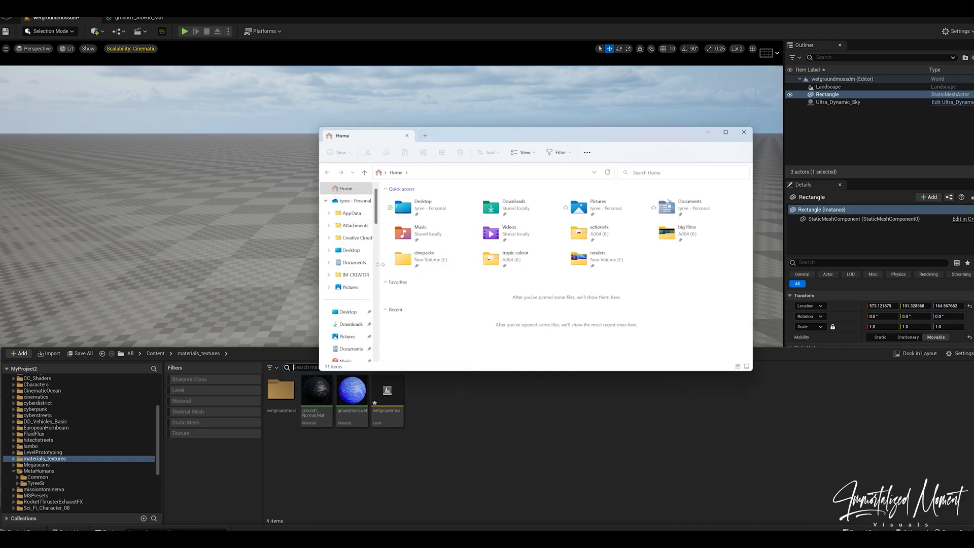
Open Documents > materials and textures > Untitled and select all five exported texture maps.
{"action": "left_click", "coordinate": [347, 249]}
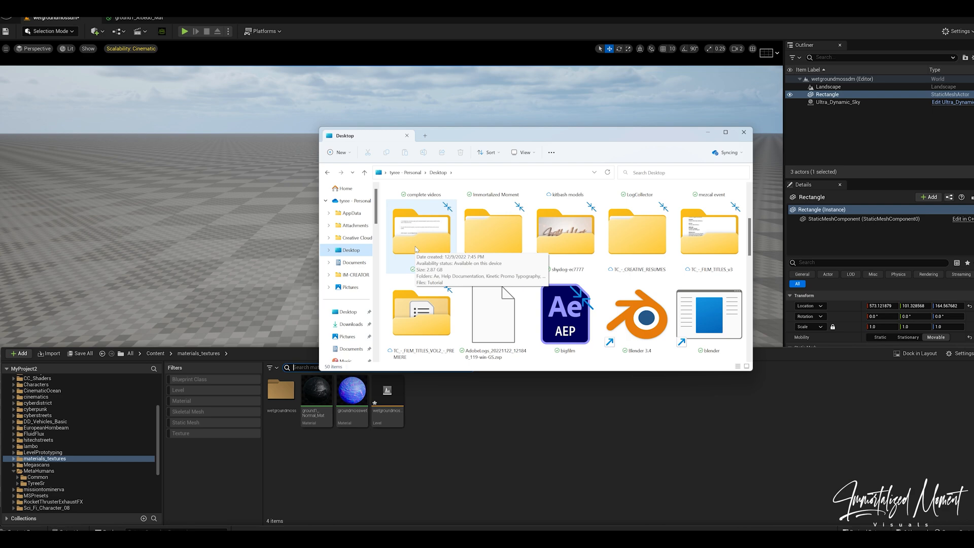
{"action": "scroll", "scroll_direction": "down", "scroll_amount": 3}
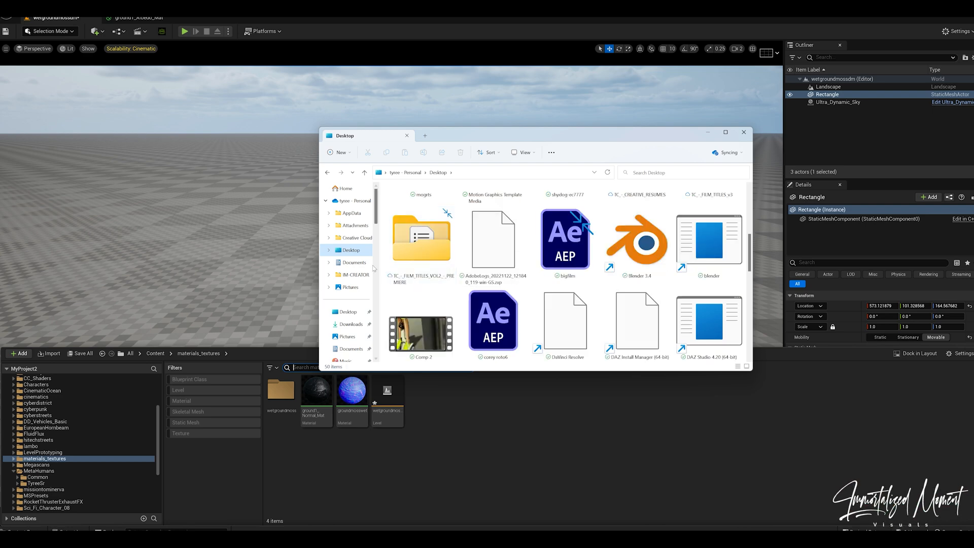
{"action": "left_click", "coordinate": [353, 262]}
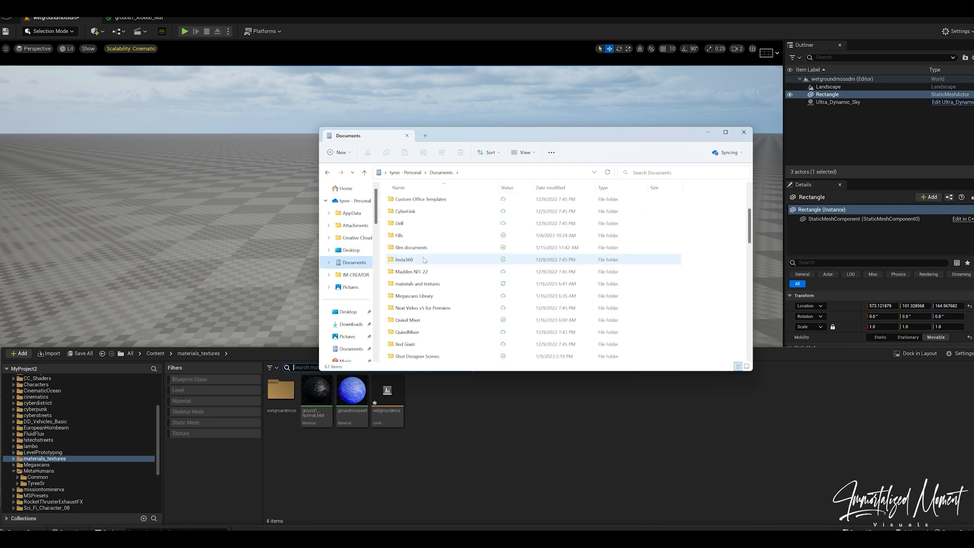
{"action": "double_click", "coordinate": [418, 284]}
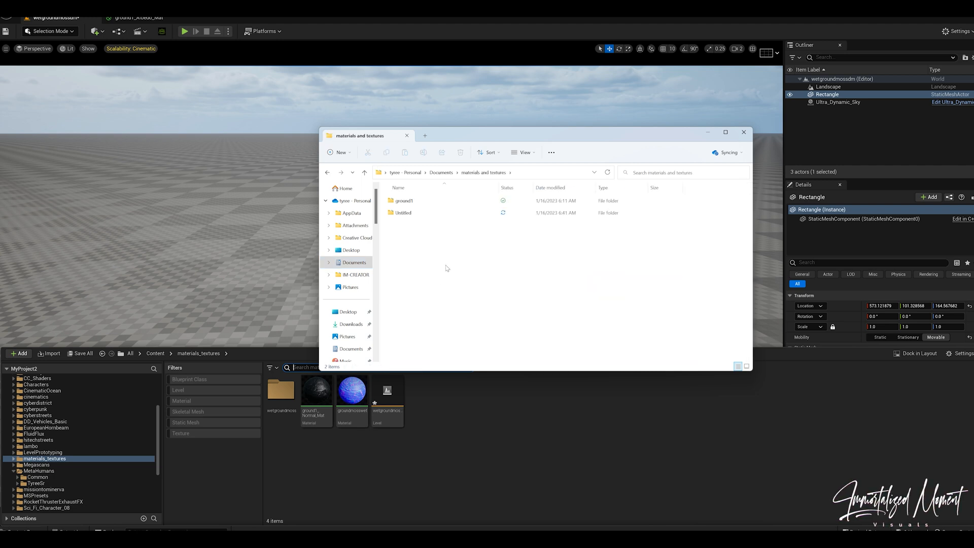
{"action": "double_click", "coordinate": [403, 214]}
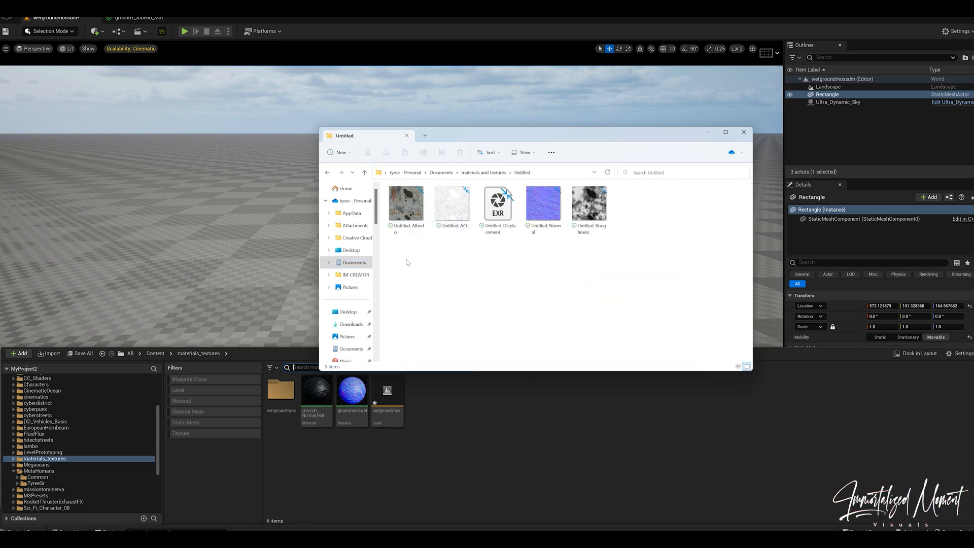
{"action": "key", "text": "ctrl+a"}
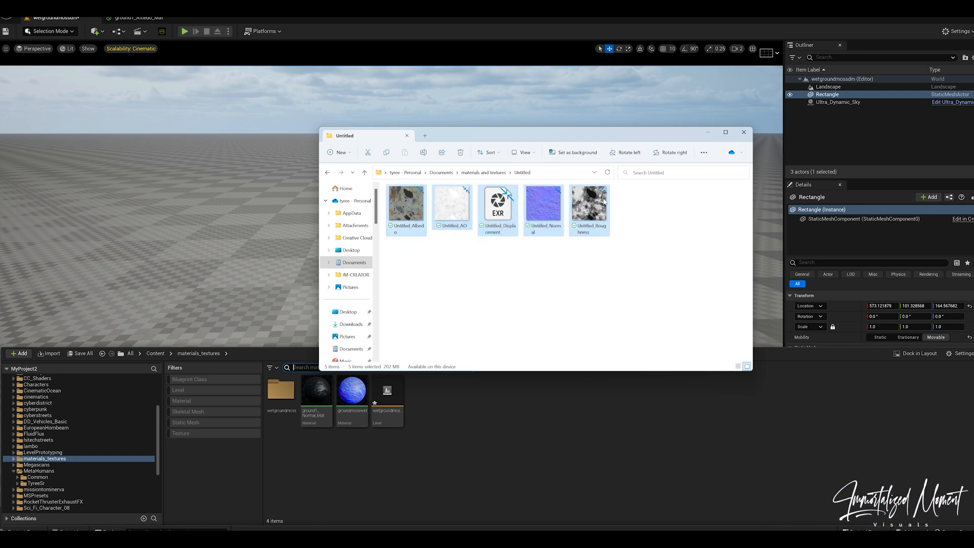
{"action": "mouse_move", "coordinate": [536, 470]}
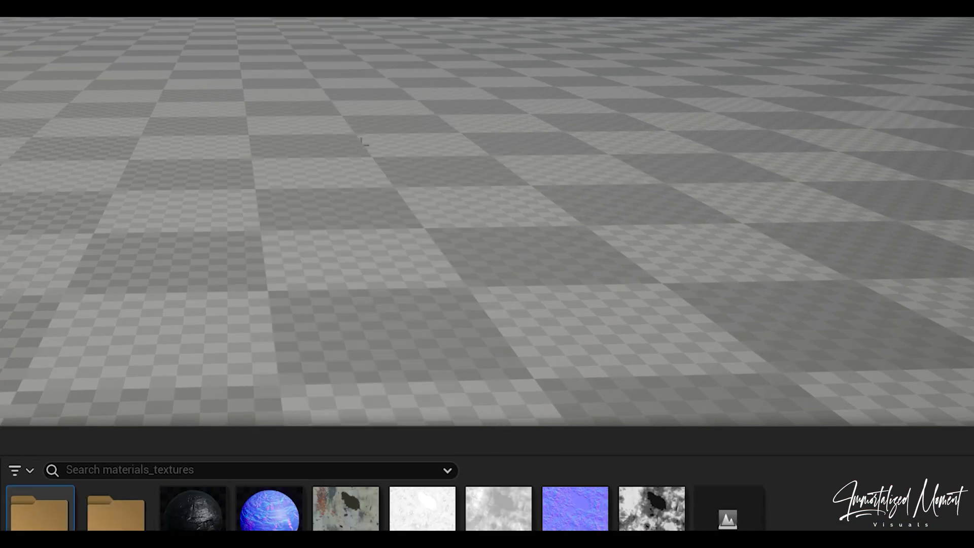
Create a whiteredrock folder and move the five imported texture maps into it.
{"action": "type", "text": "whiteredrock"}
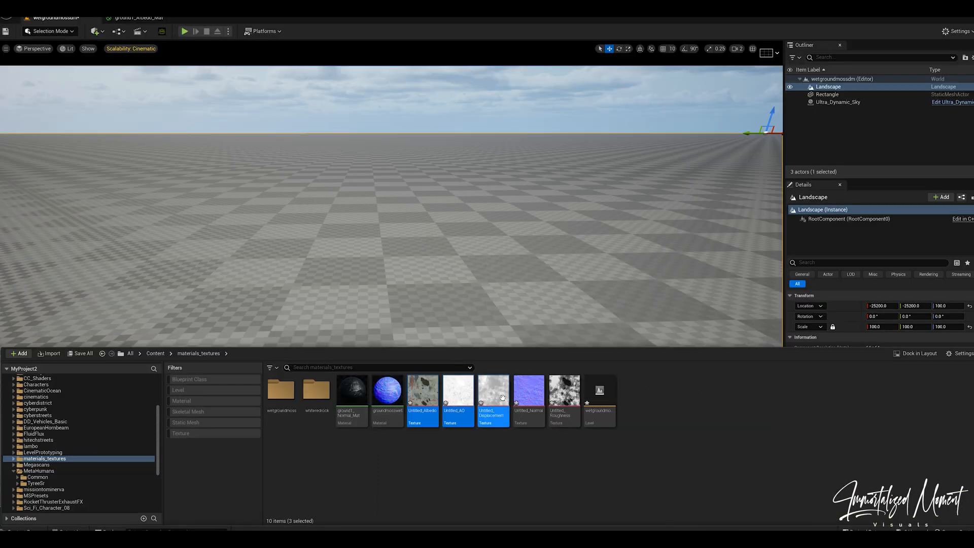
{"action": "mouse_move", "coordinate": [423, 402]}
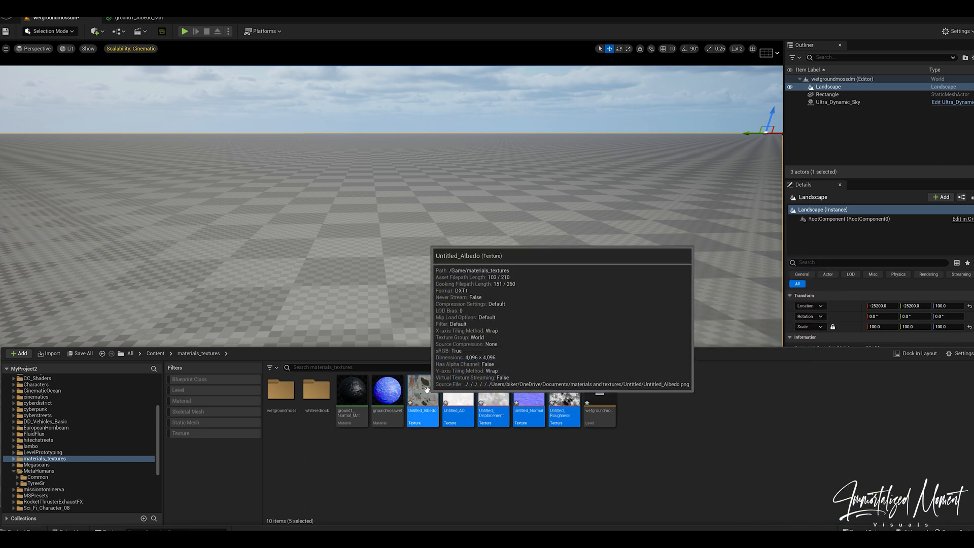
{"action": "left_click_drag", "start_coordinate": [422, 392], "coordinate": [316, 392]}
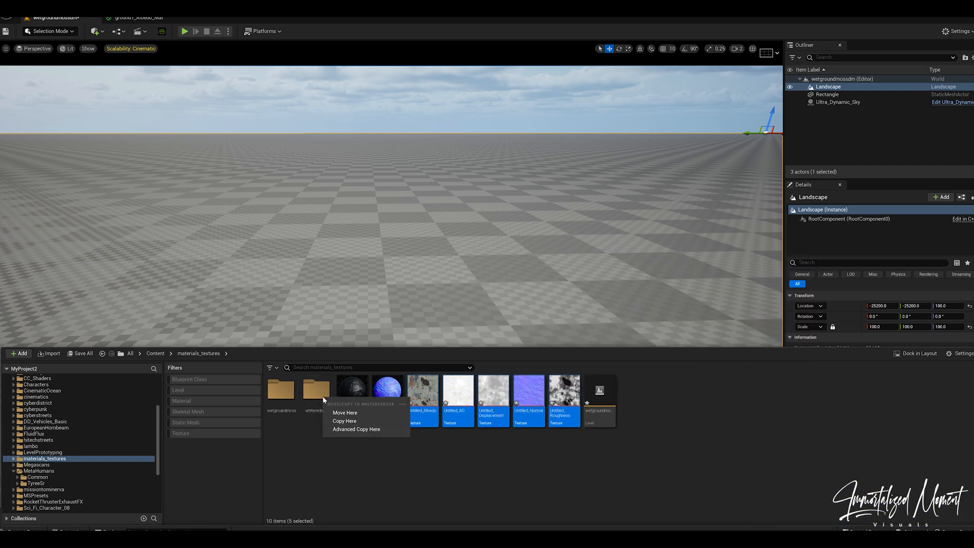
{"action": "left_click", "coordinate": [345, 420]}
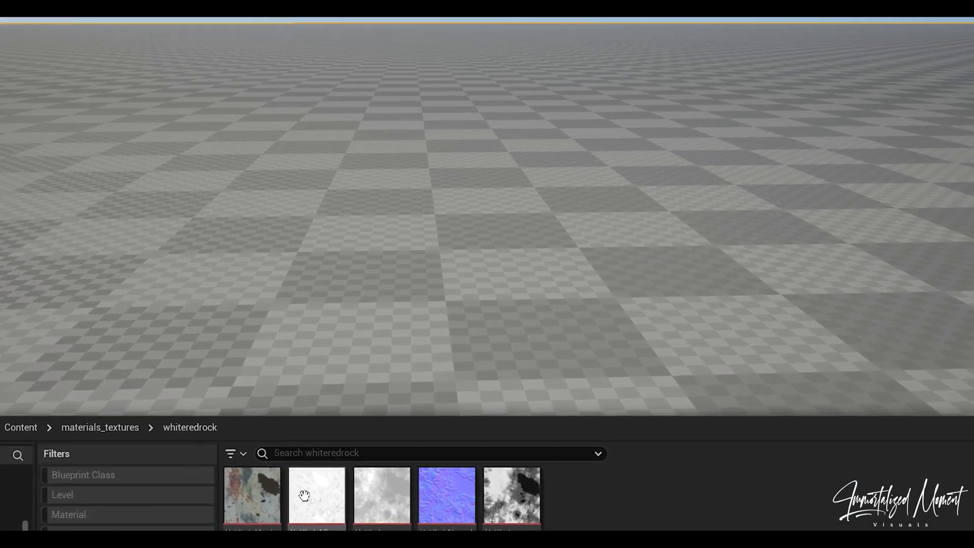
Create a new material named whiteredrock in that folder.
{"action": "right_click", "coordinate": [305, 497]}
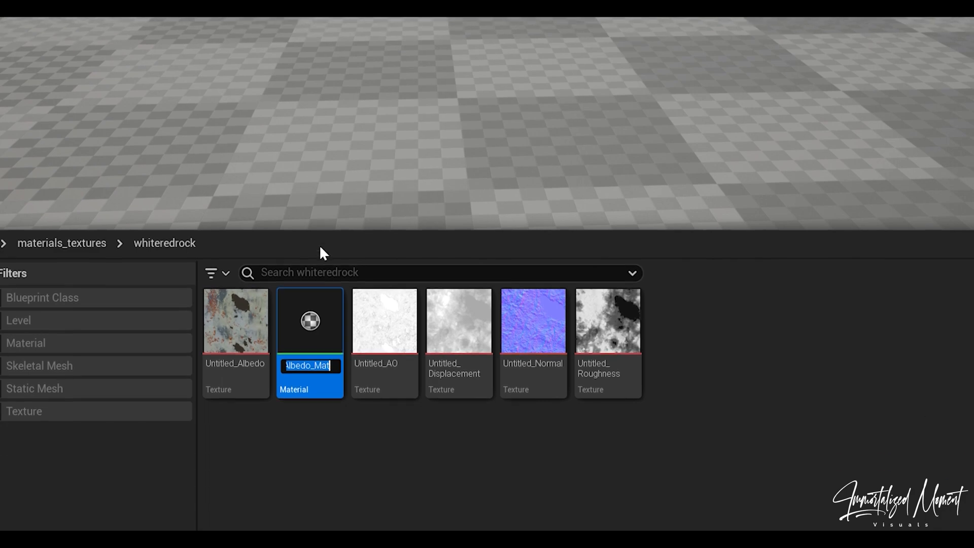
{"action": "type", "text": "whiteredrock"}
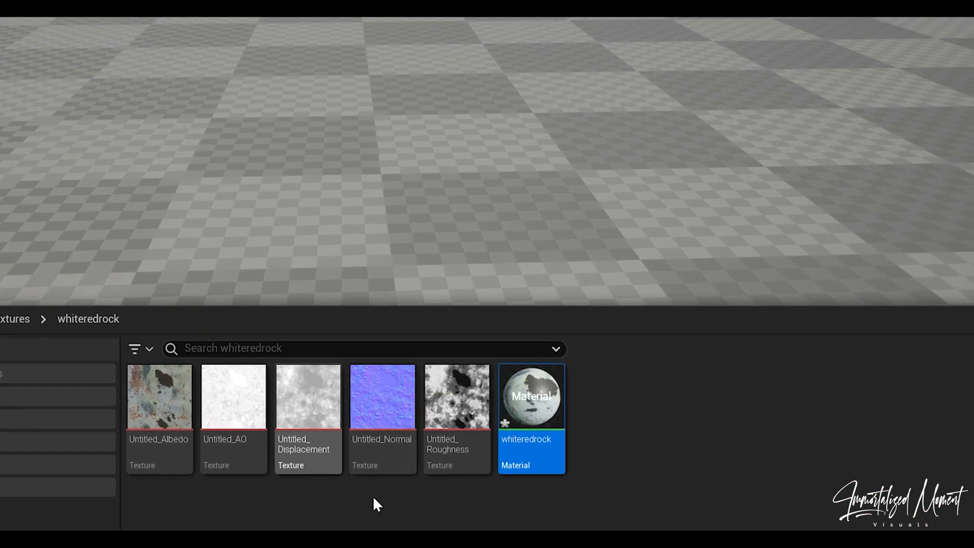
Wire the rock textures and a Constant 1.0 (Mask Rain Exposure) into the Dynamic_Landscape_Weather_Effects function.
{"action": "double_click", "coordinate": [531, 396]}
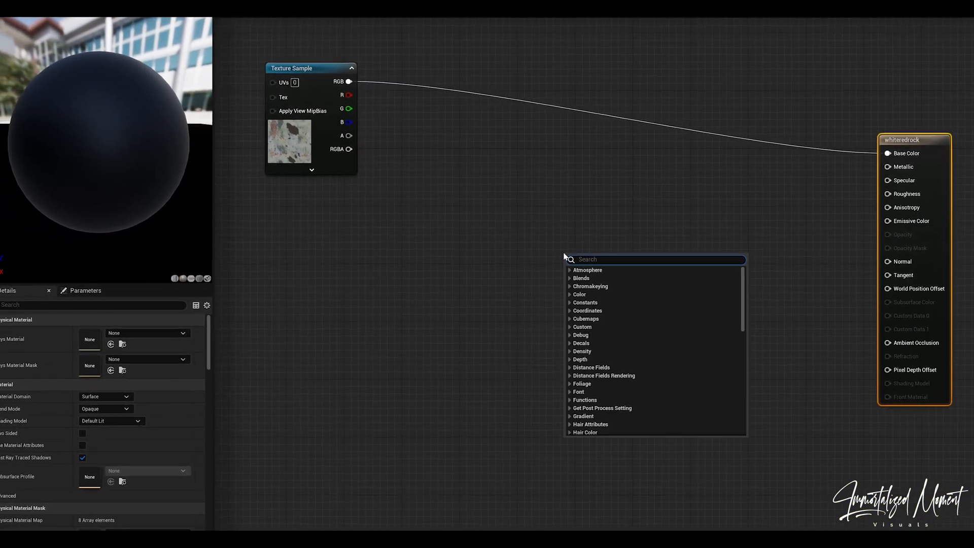
{"action": "type", "text": "dyn"}
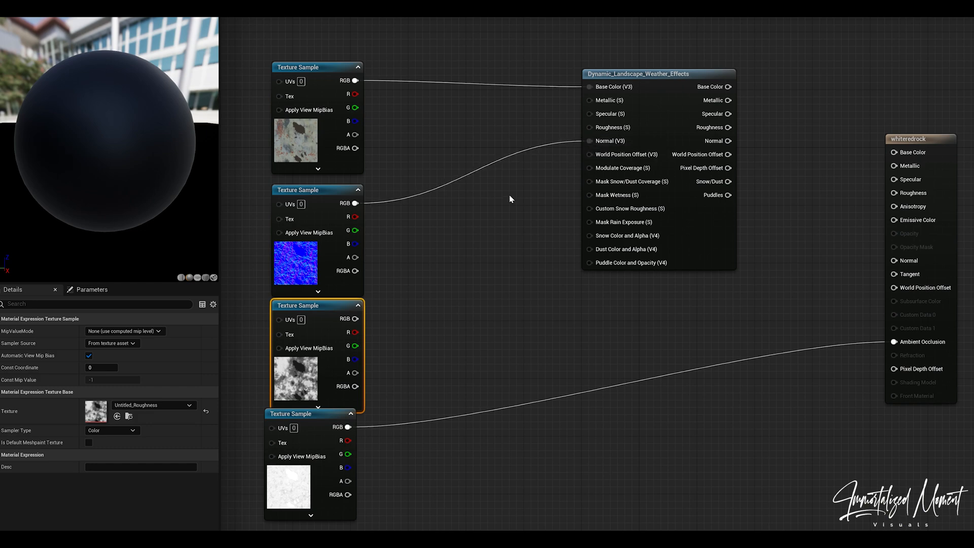
{"action": "left_click_drag", "start_coordinate": [357, 319], "coordinate": [416, 276]}
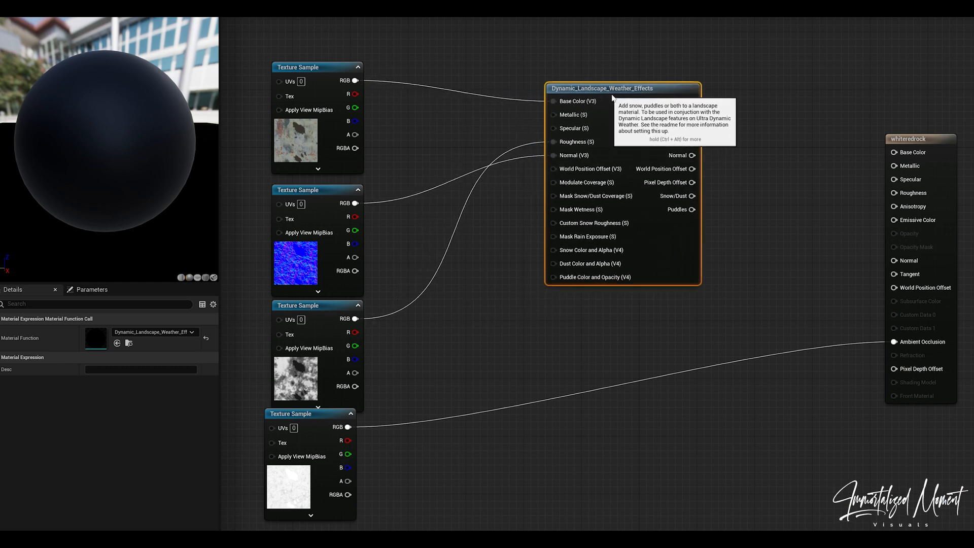
{"action": "mouse_move", "coordinate": [481, 300]}
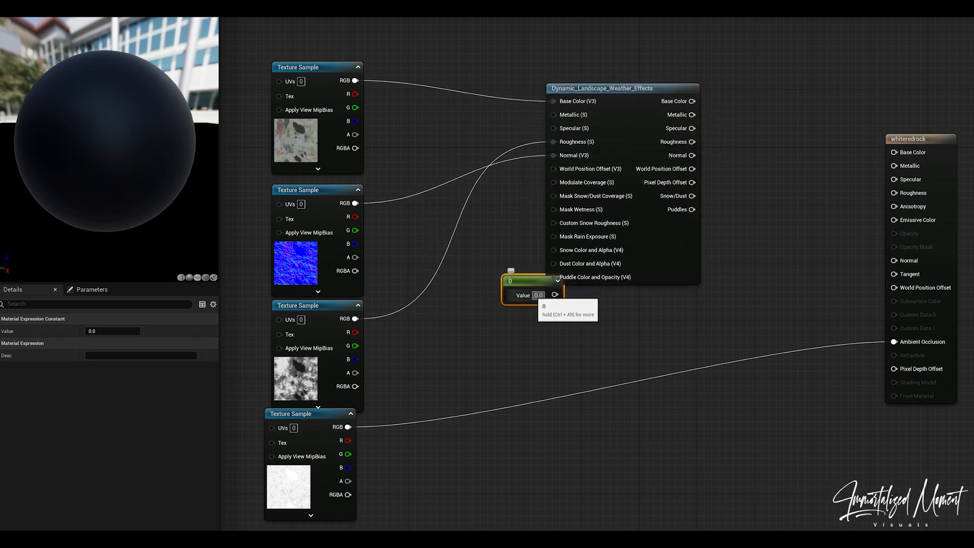
{"action": "type", "text": "1.0"}
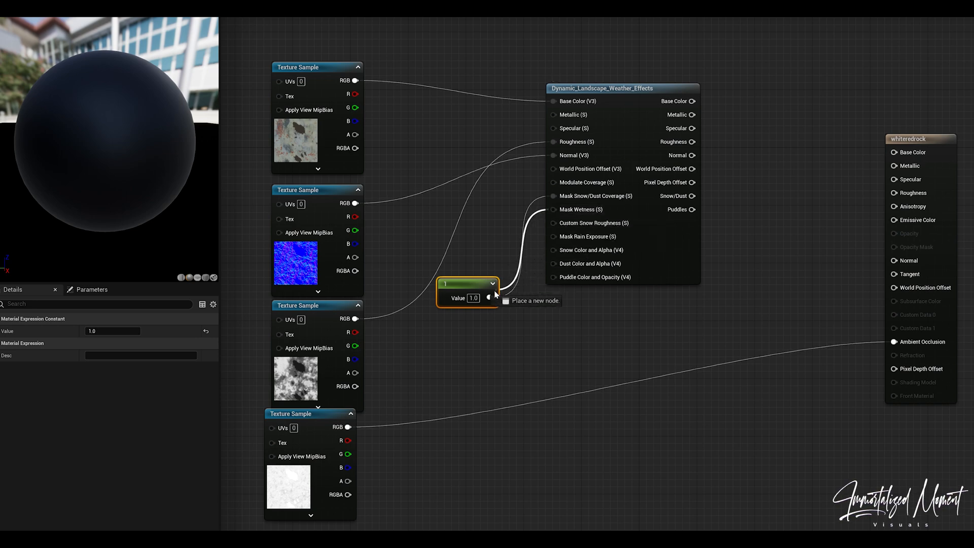
{"action": "left_click_drag", "start_coordinate": [493, 298], "coordinate": [552, 236]}
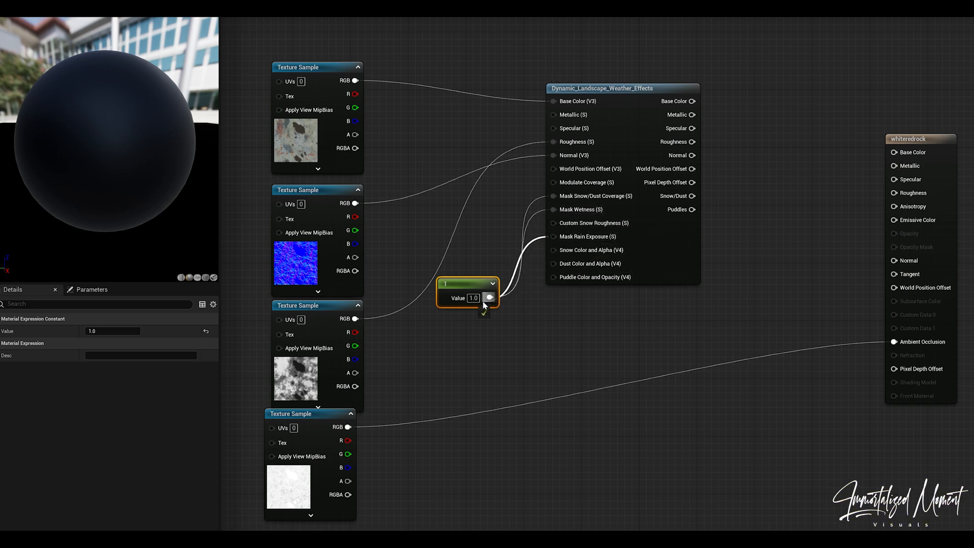
{"action": "mouse_move", "coordinate": [676, 101]}
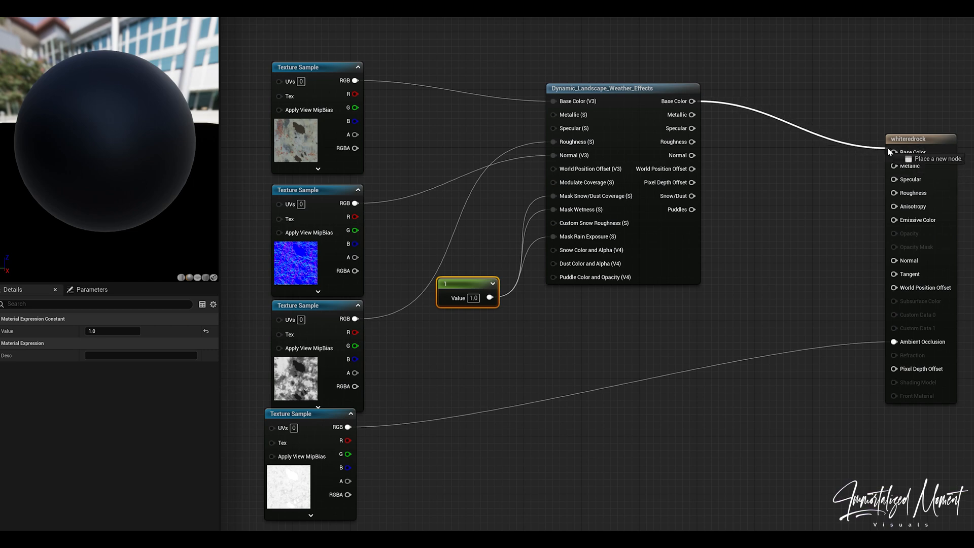
{"action": "mouse_move", "coordinate": [690, 130]}
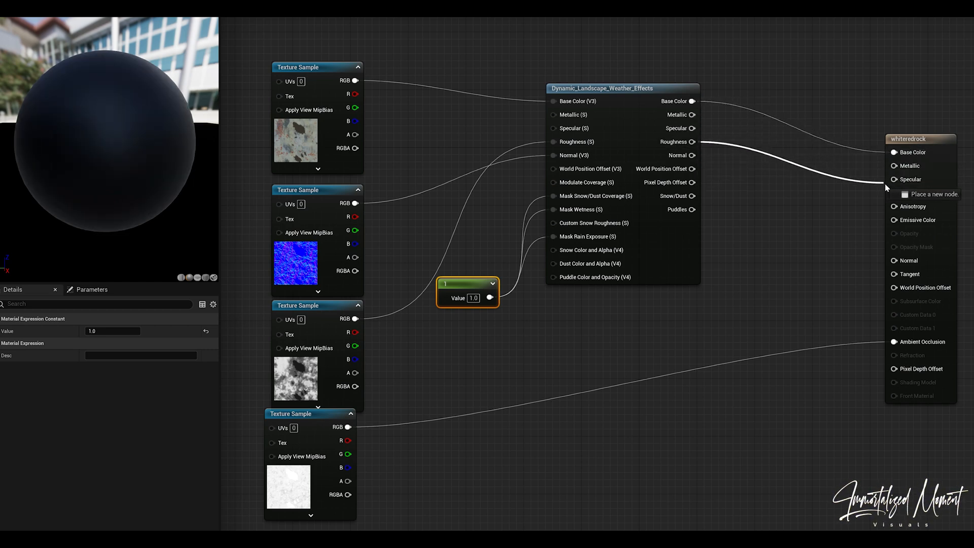
{"action": "mouse_move", "coordinate": [695, 155]}
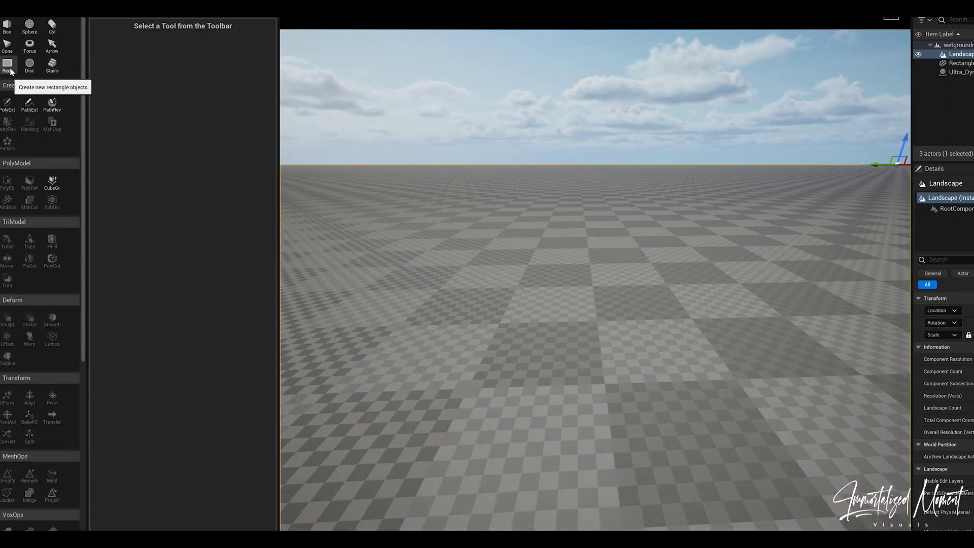
Place a new flat Rect mesh in the level via Modeling Mode.
{"action": "left_click", "coordinate": [8, 65]}
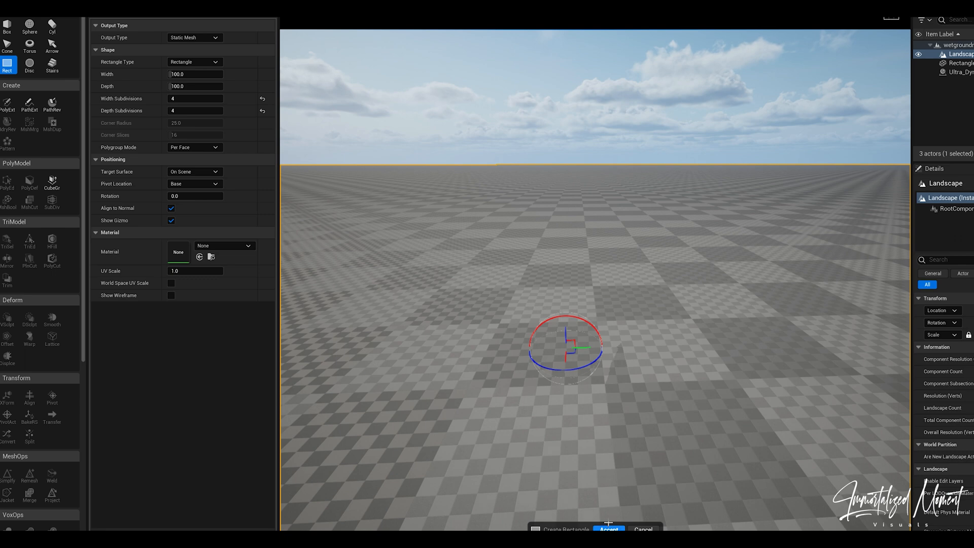
{"action": "left_click", "coordinate": [610, 530]}
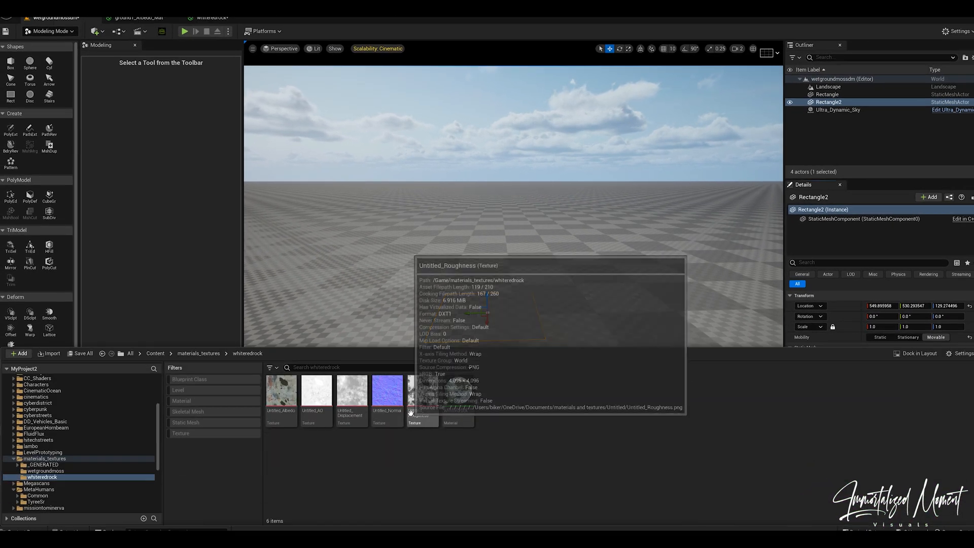
Create a material instance from the whiteredrock material.
{"action": "right_click", "coordinate": [452, 422]}
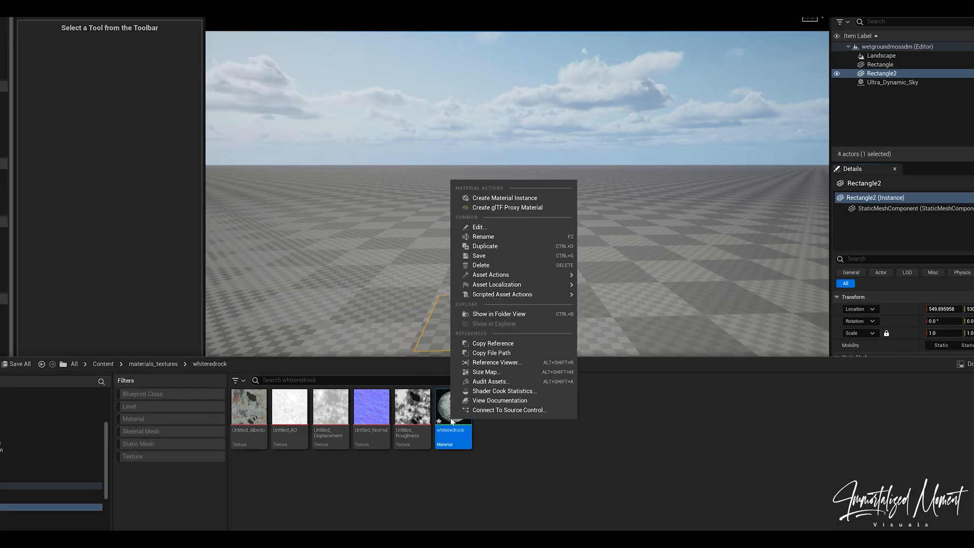
{"action": "left_click", "coordinate": [506, 198]}
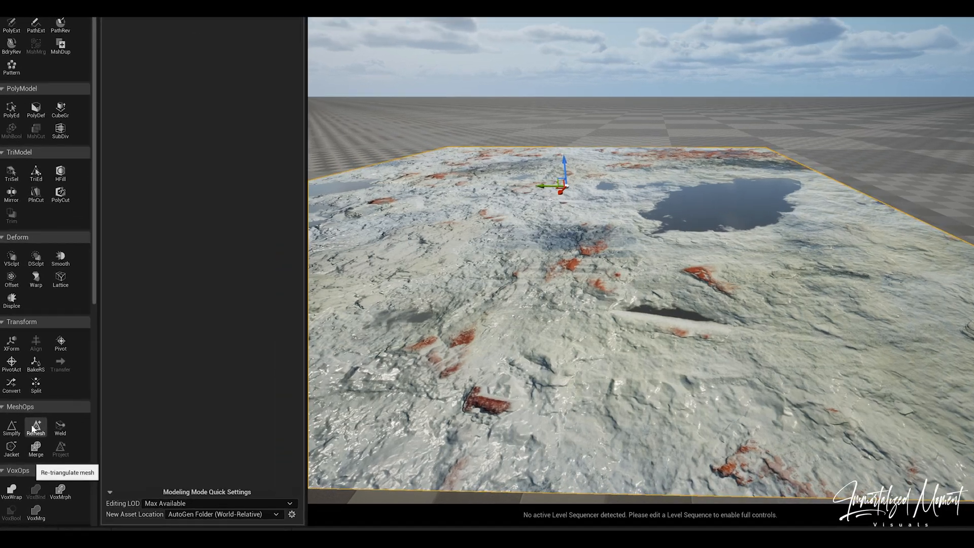
Remesh the rectangle and accept the result.
{"action": "left_click", "coordinate": [35, 427]}
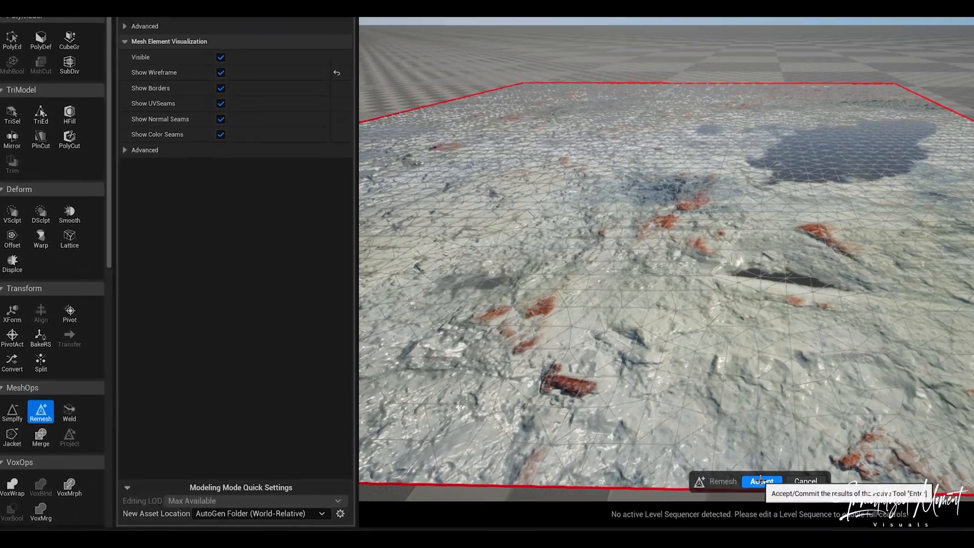
{"action": "left_click", "coordinate": [761, 482]}
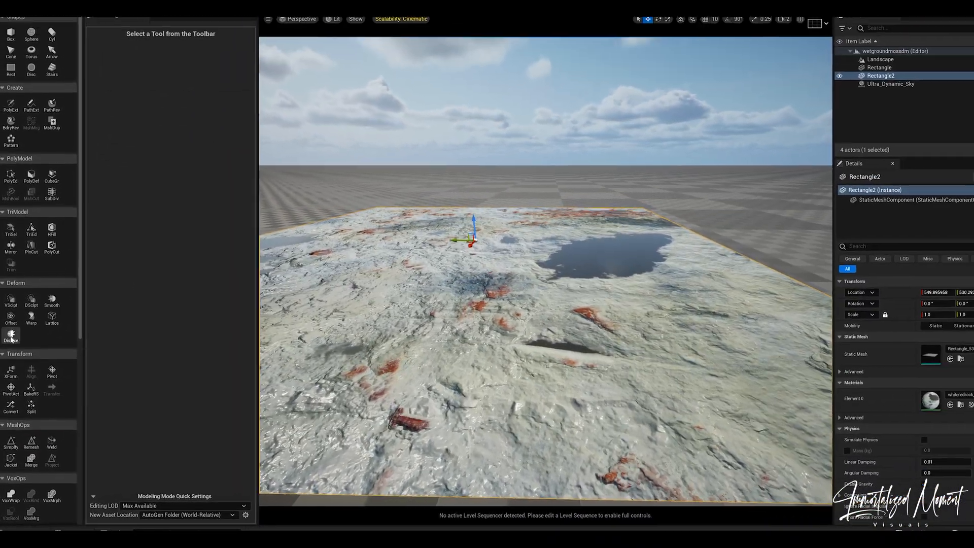
Displace the mesh with the Untitled_Displacement Texture2D map at intensity 3.0 and accept.
{"action": "left_click", "coordinate": [12, 337]}
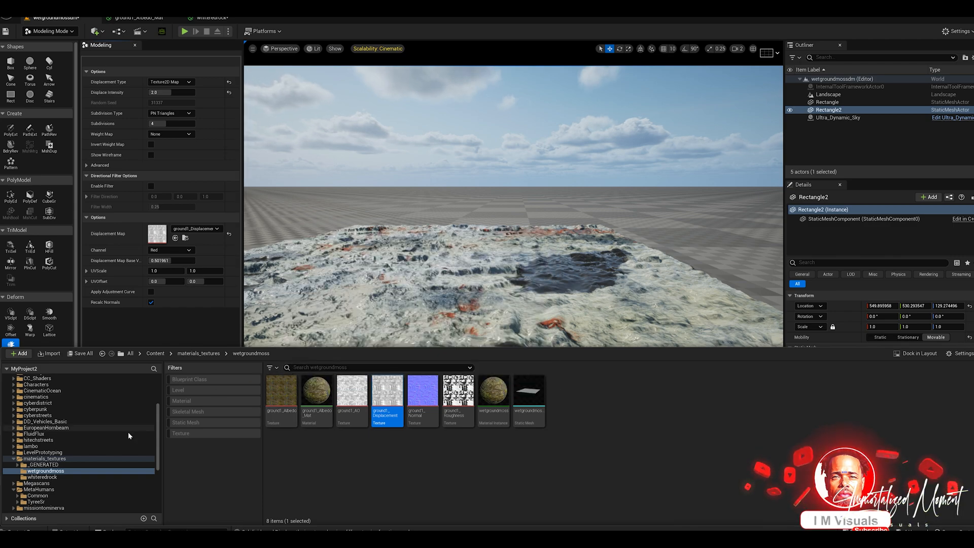
{"action": "left_click", "coordinate": [40, 475]}
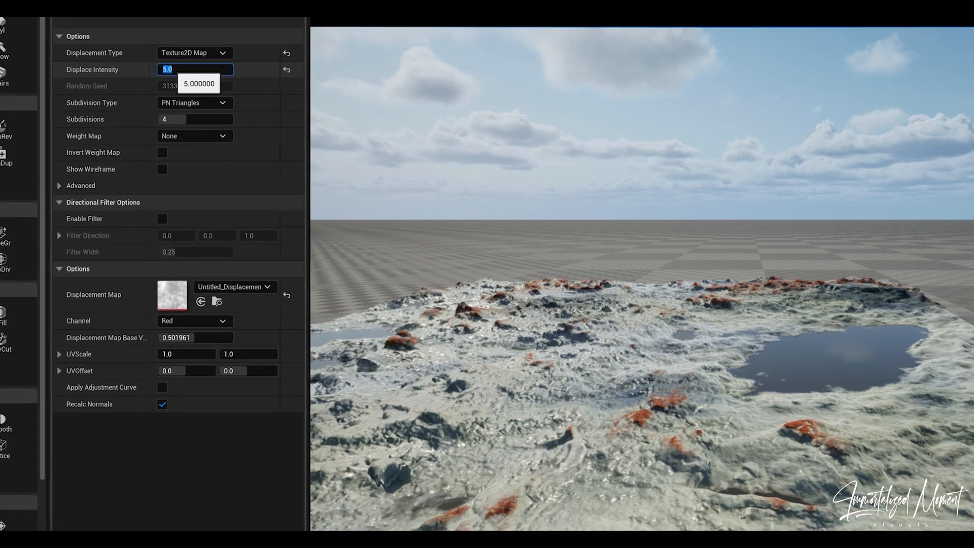
{"action": "type", "text": "3.0"}
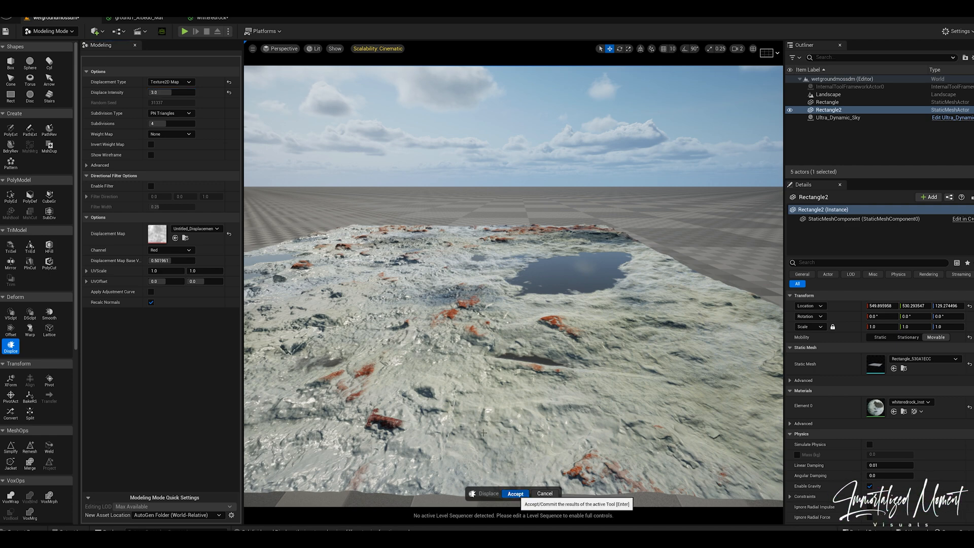
{"action": "left_click", "coordinate": [515, 493]}
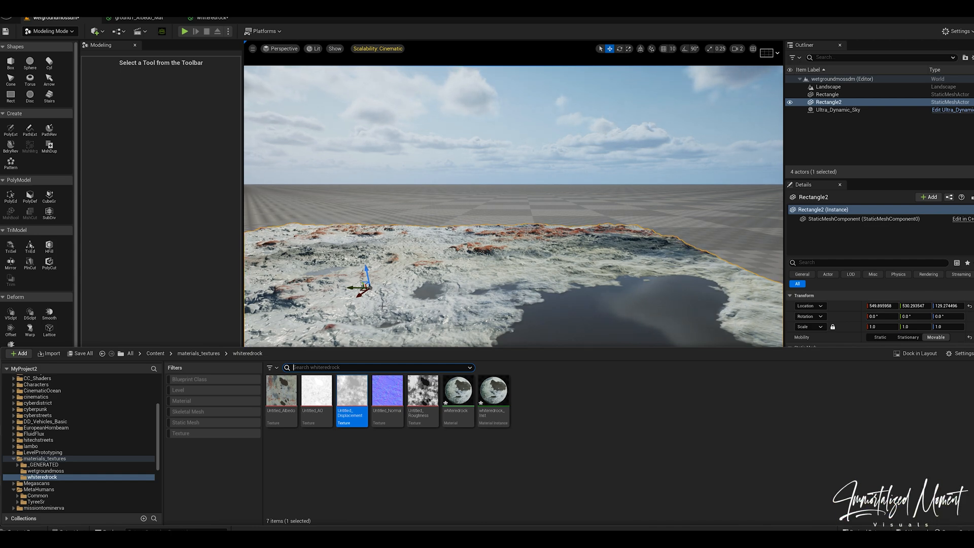
Add an Ultra_Dynamic_Weather actor to the level and set its Weather preset to Snow_Light.
{"action": "scroll", "scroll_direction": "down", "scroll_amount": 3}
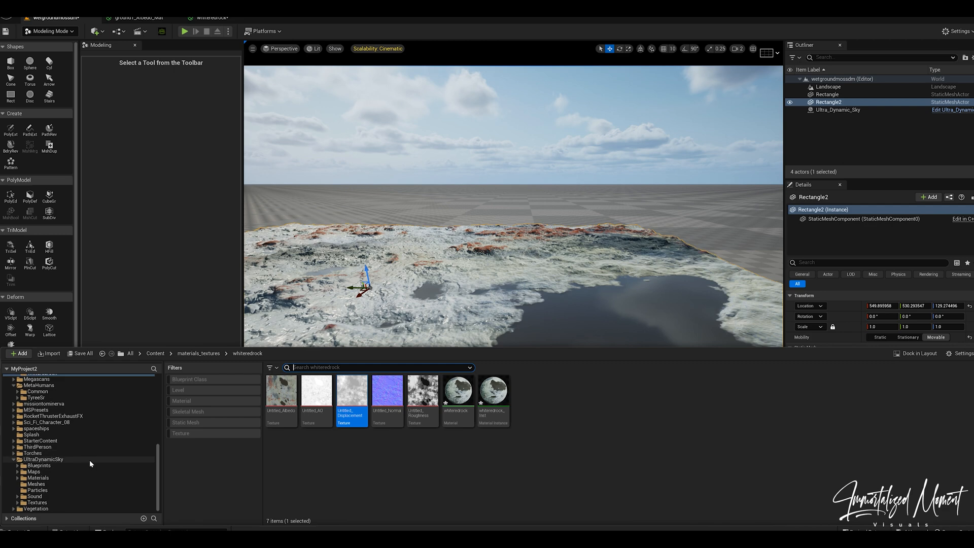
{"action": "left_click", "coordinate": [43, 460]}
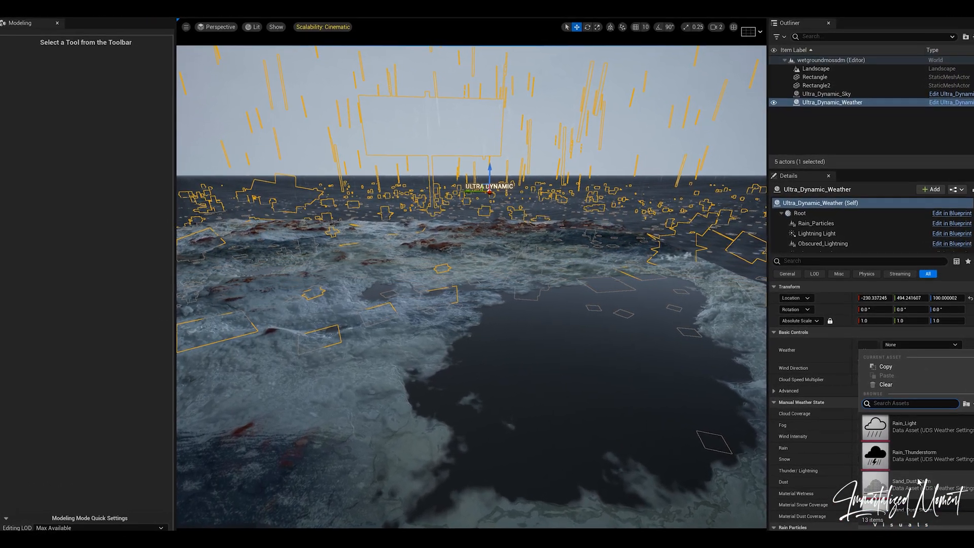
{"action": "left_click", "coordinate": [909, 480]}
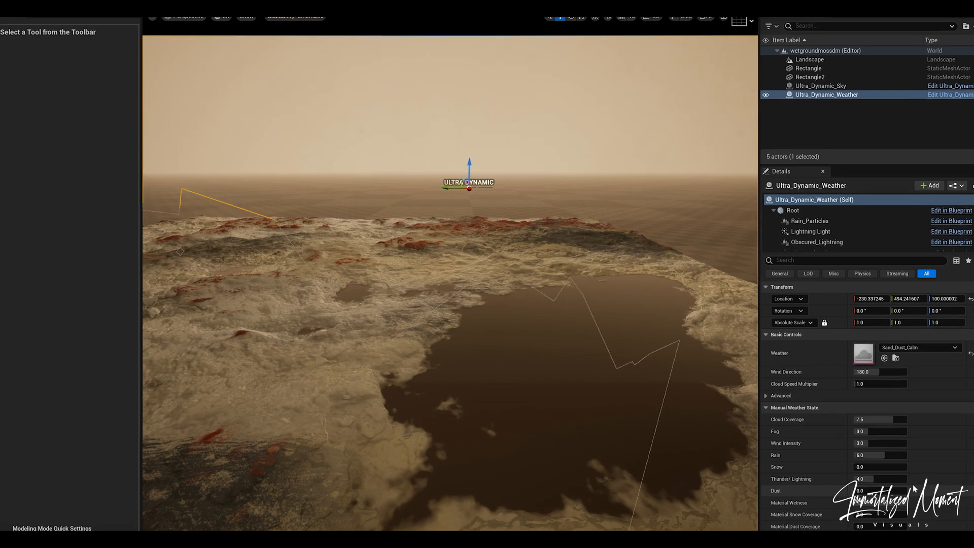
{"action": "left_click", "coordinate": [956, 347]}
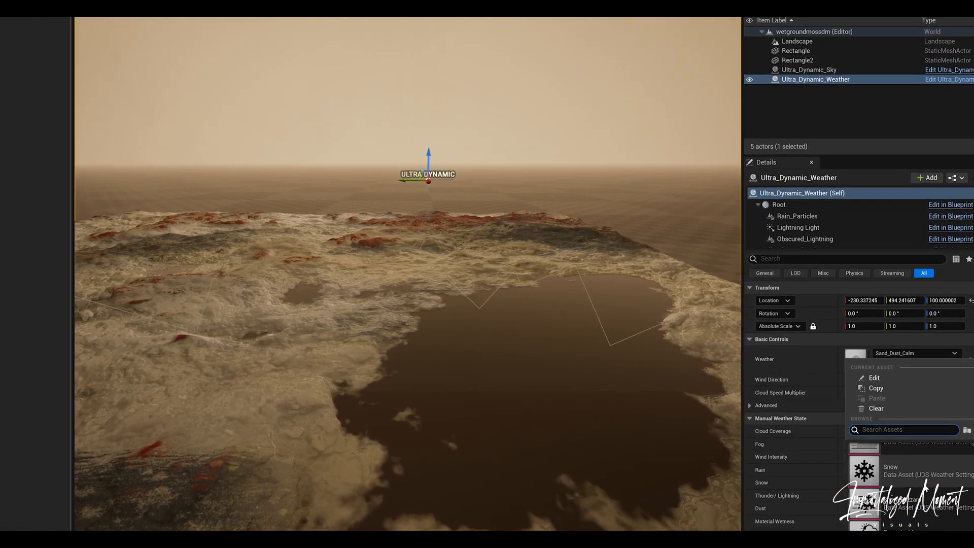
{"action": "left_click", "coordinate": [889, 472]}
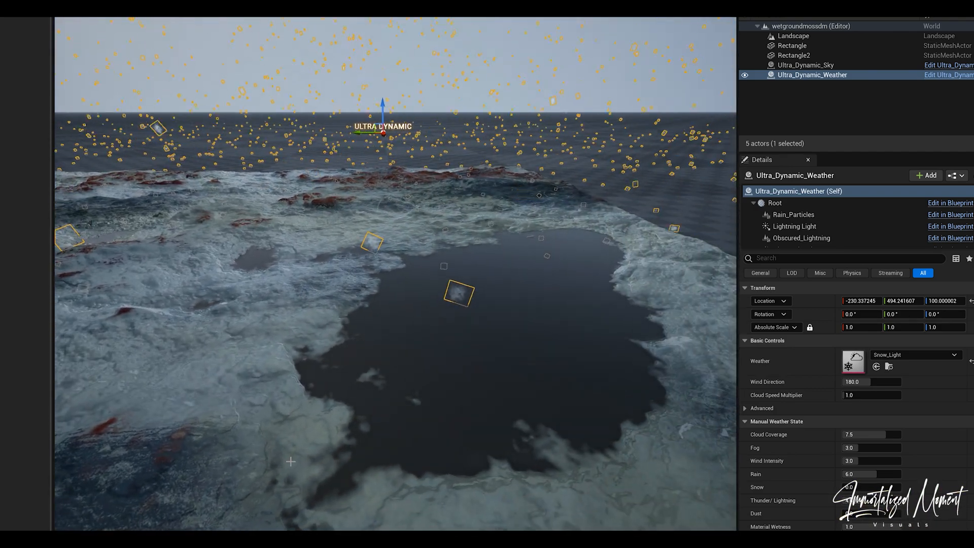
Enable Dynamic Landscape Weather Effects so snow coats the rectangle mesh.
{"action": "left_click", "coordinate": [940, 355]}
{"action": "type", "text": "dyn"}
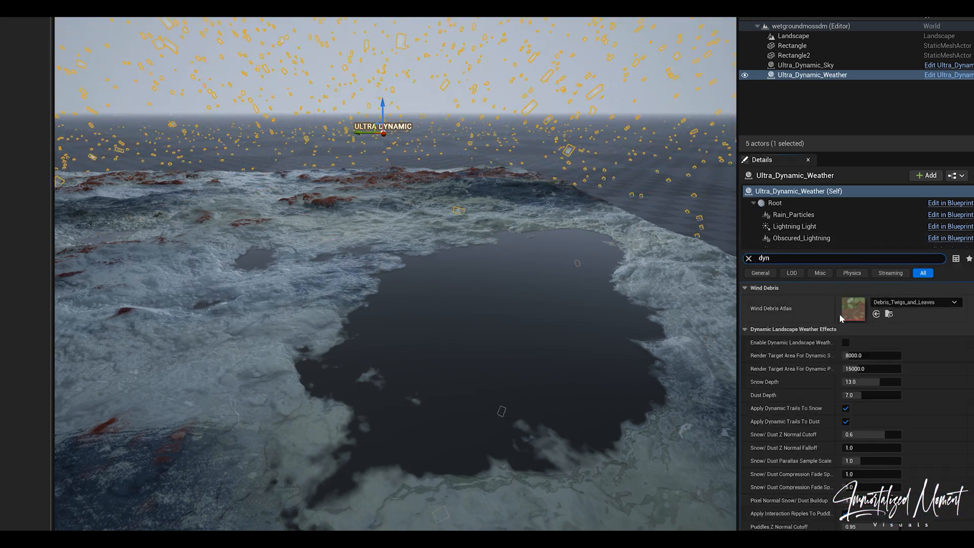
{"action": "left_click", "coordinate": [845, 343]}
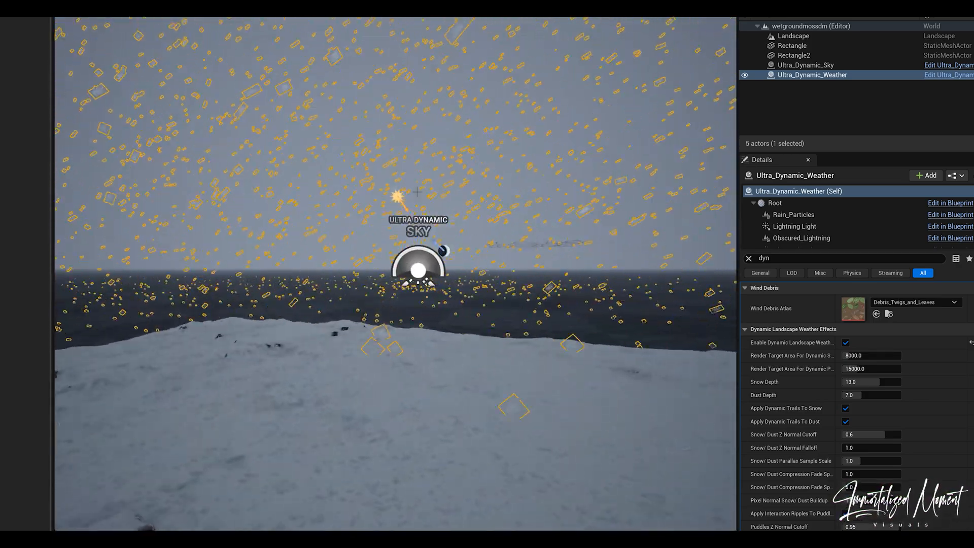
{"action": "left_click", "coordinate": [793, 46]}
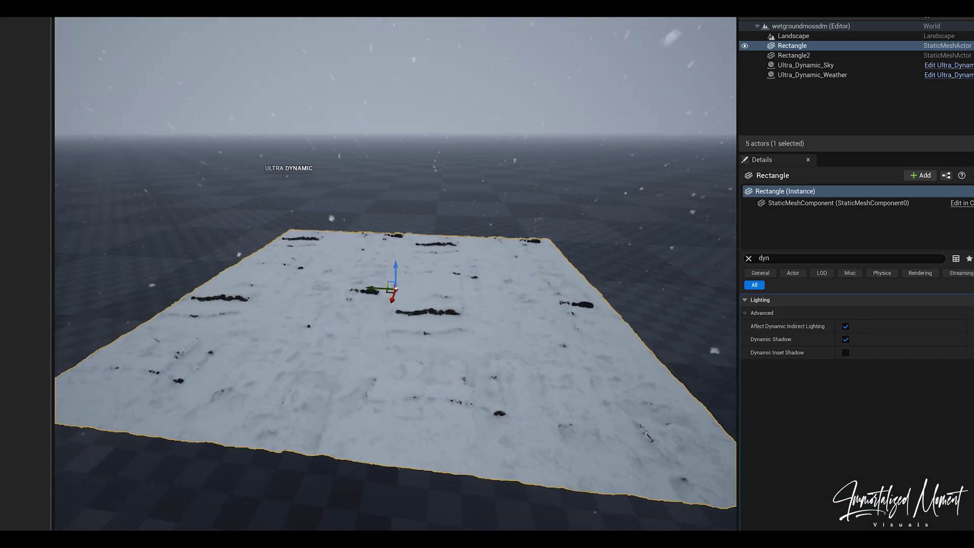
Switch the weather to Rain_Thunderstorm and check the displaced ground looks wet and glossy.
{"action": "left_click", "coordinate": [812, 75]}
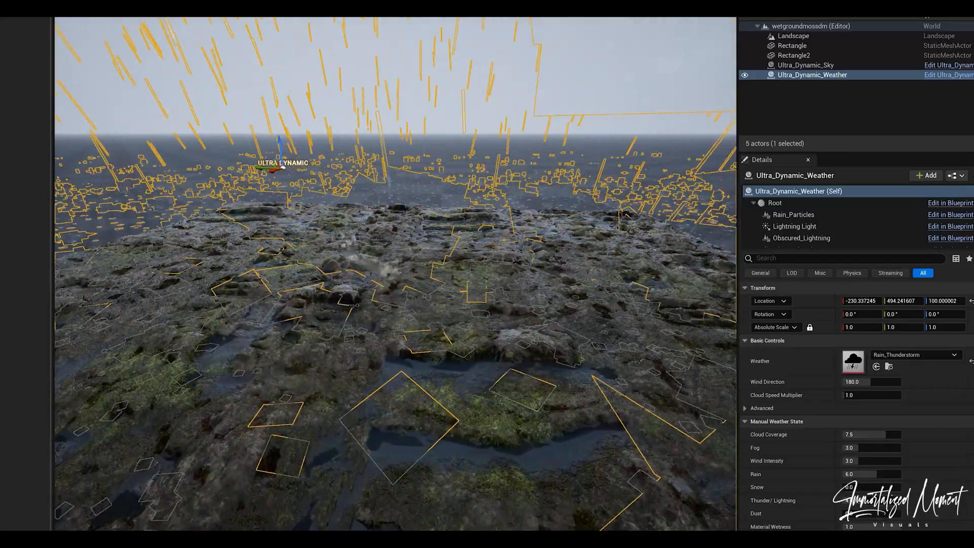
{"action": "left_click", "coordinate": [804, 65]}
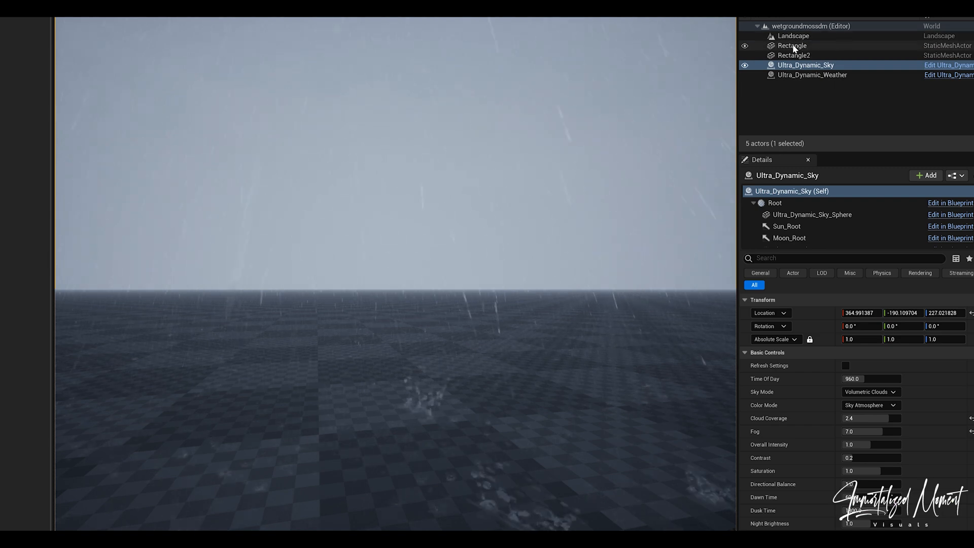
{"action": "left_click", "coordinate": [794, 55]}
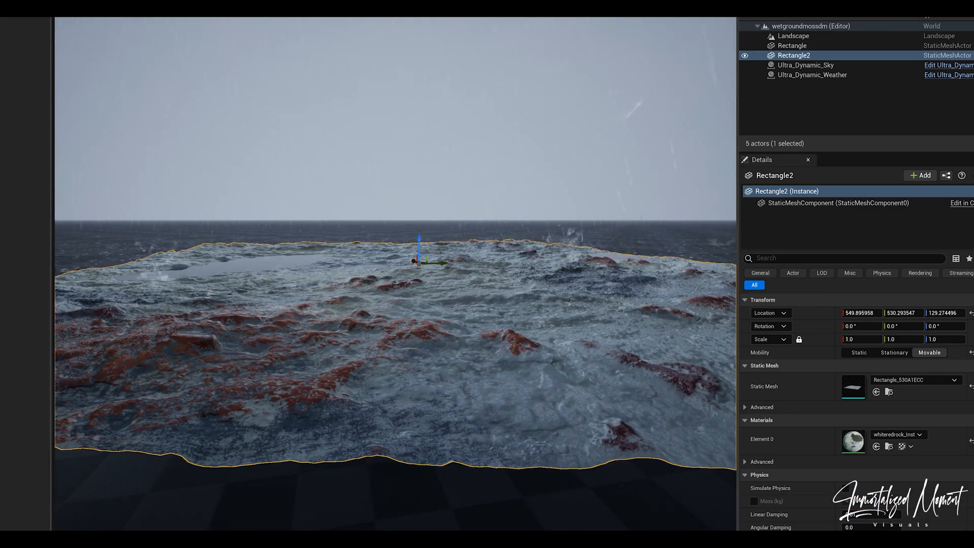
{"action": "left_click", "coordinate": [812, 75]}
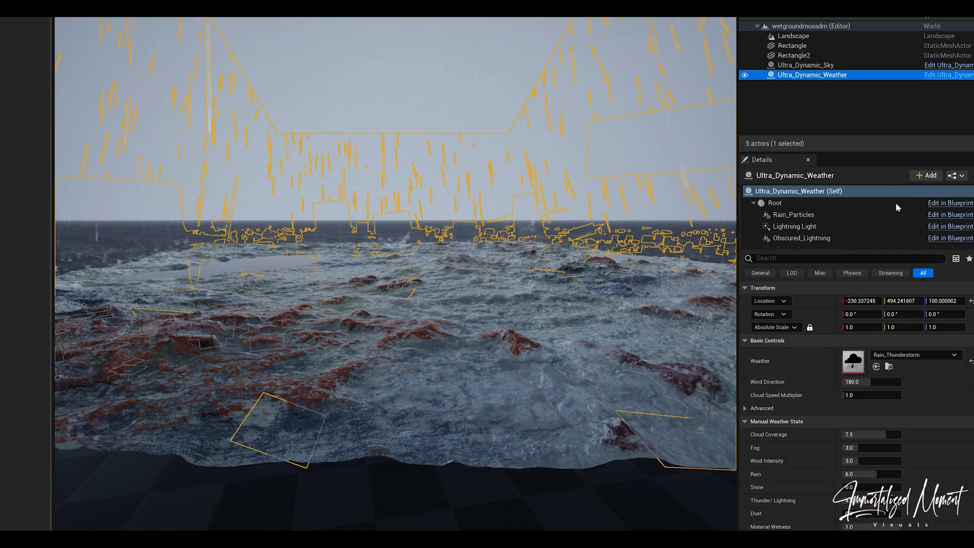